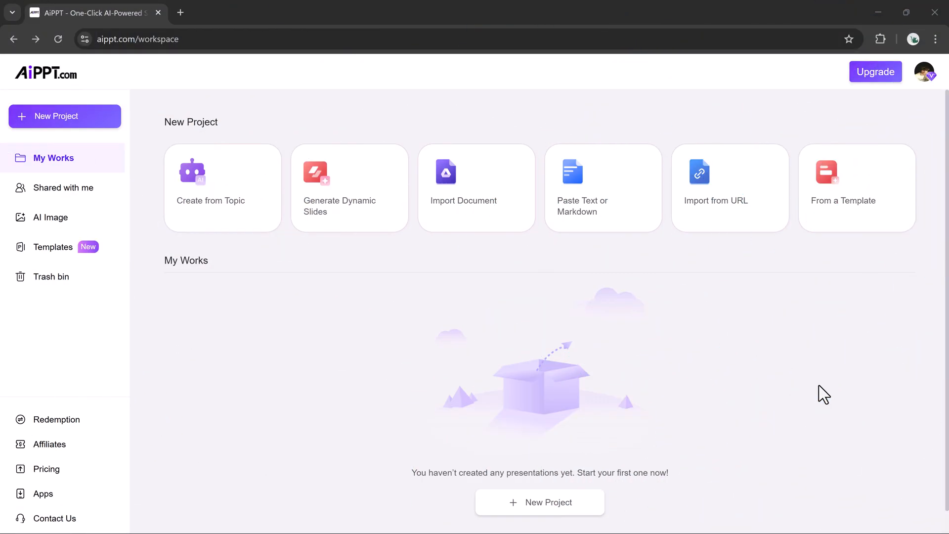
pyautogui.moveTo(747, 346)
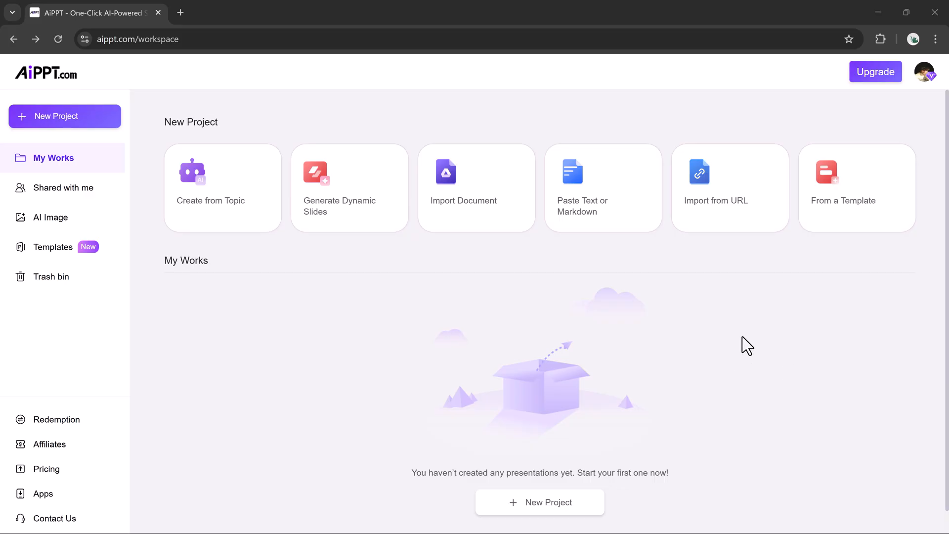
pyautogui.moveTo(235, 226)
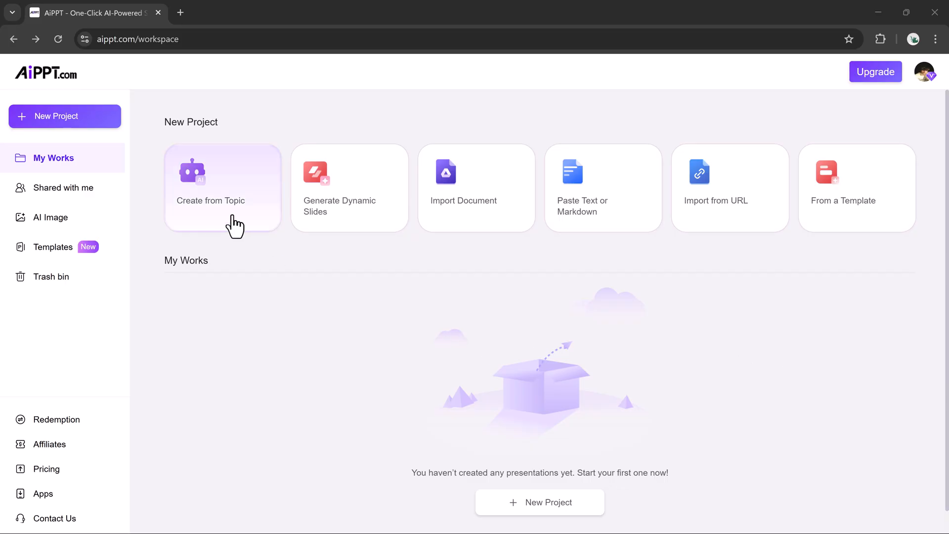
pyautogui.moveTo(350, 208)
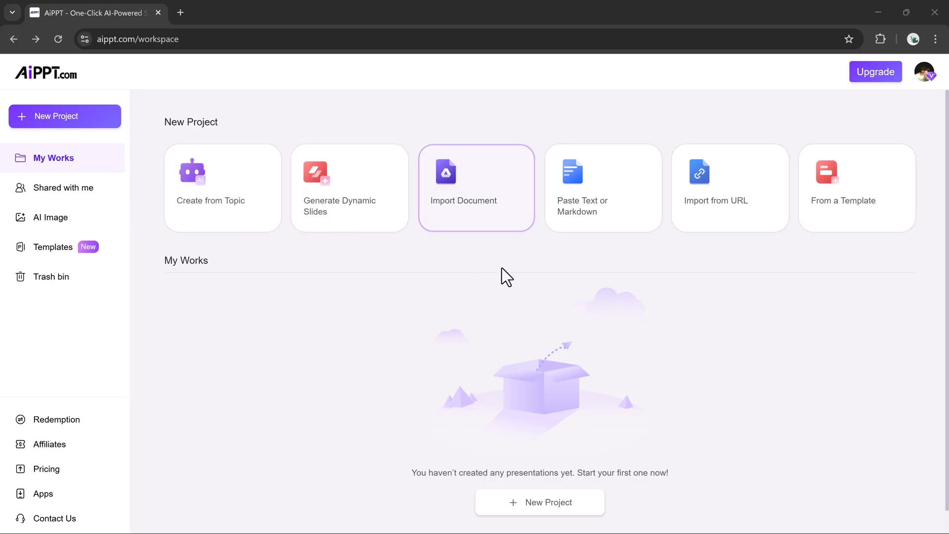
pyautogui.moveTo(730, 230)
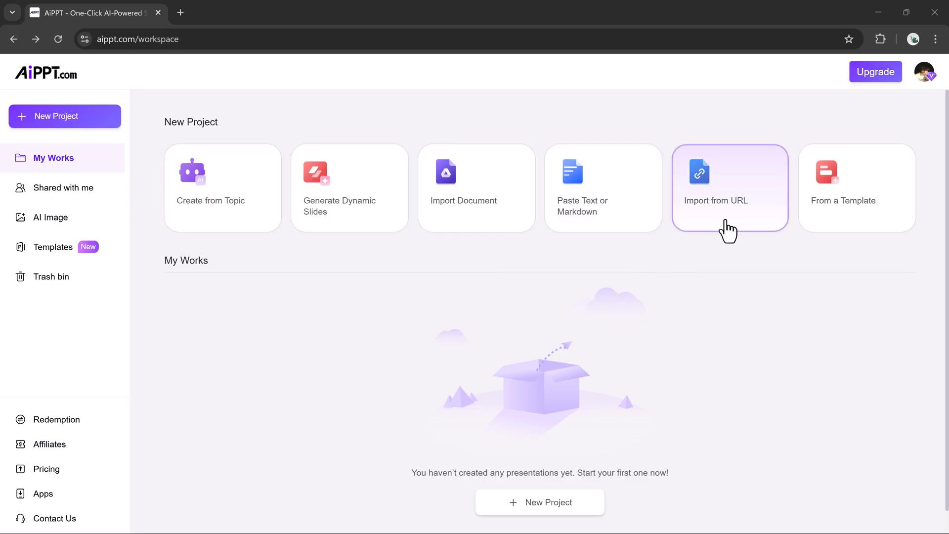
pyautogui.moveTo(871, 321)
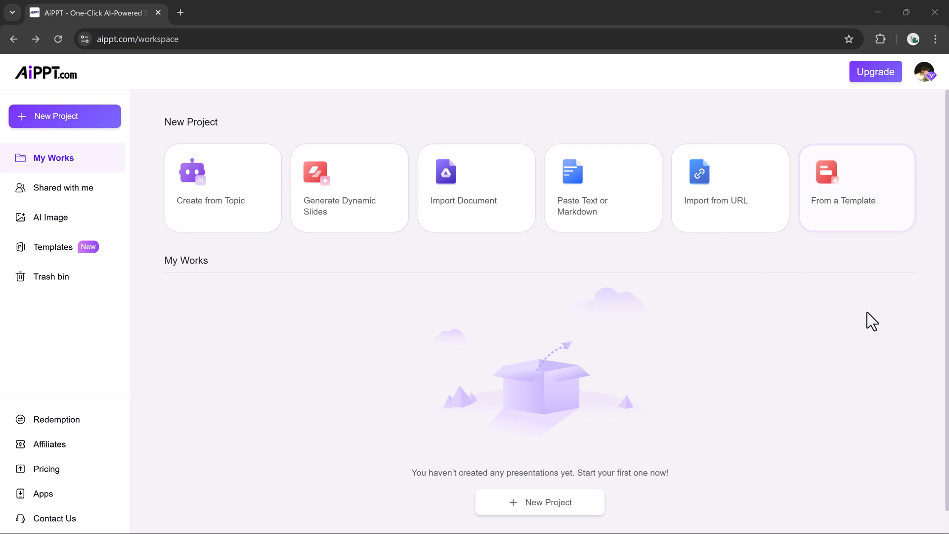
pyautogui.moveTo(840, 370)
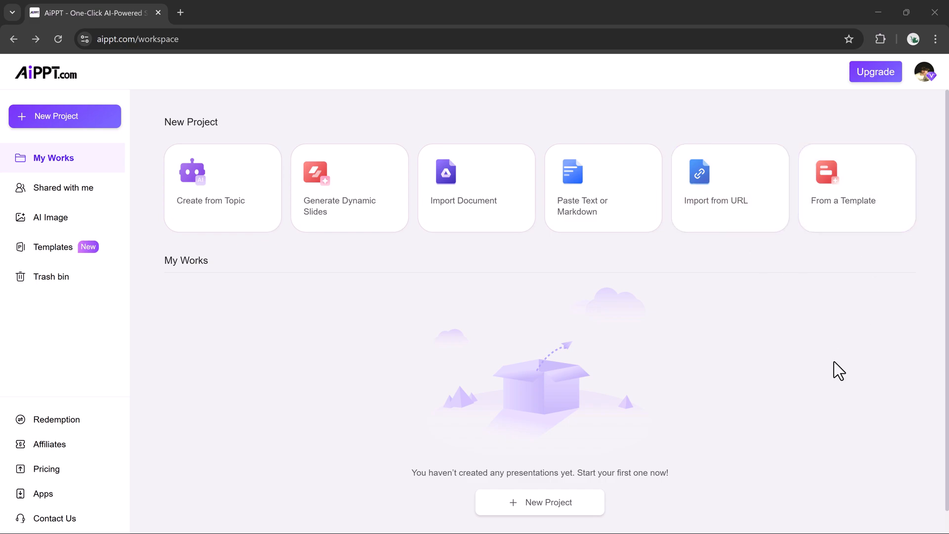
pyautogui.moveTo(65, 187)
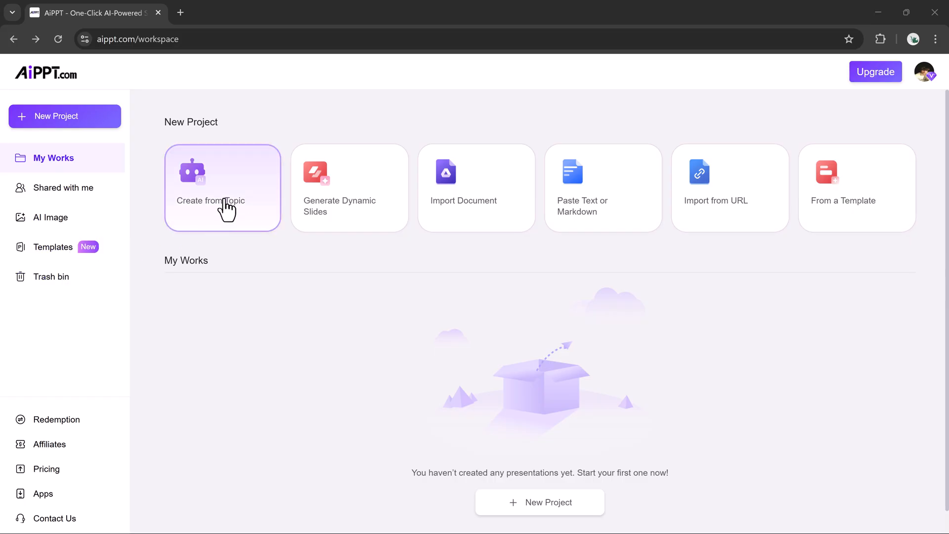
pyautogui.moveTo(599, 227)
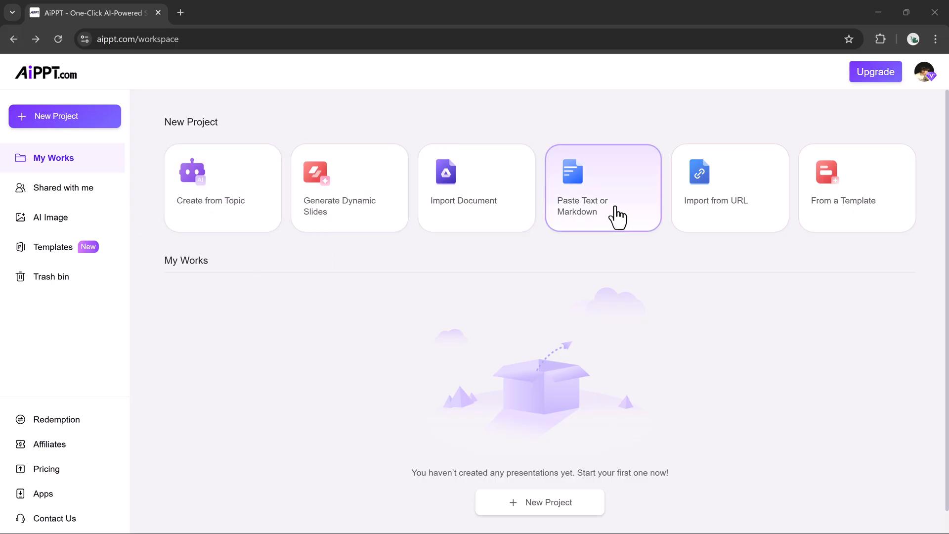
# Ask ChatGPT for a brief ten-section Content Creation Strategies outline and read the reply.
pyautogui.click(601, 187)
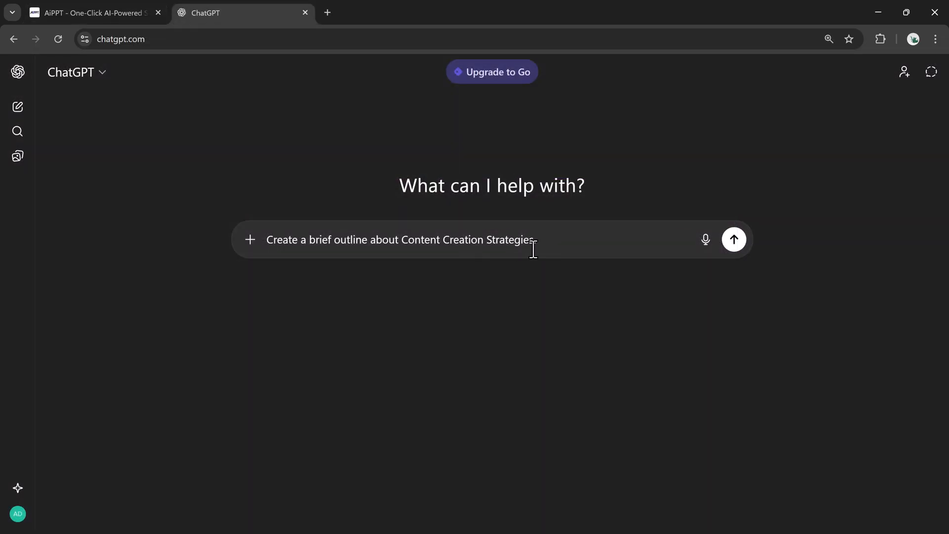
pyautogui.click(734, 239)
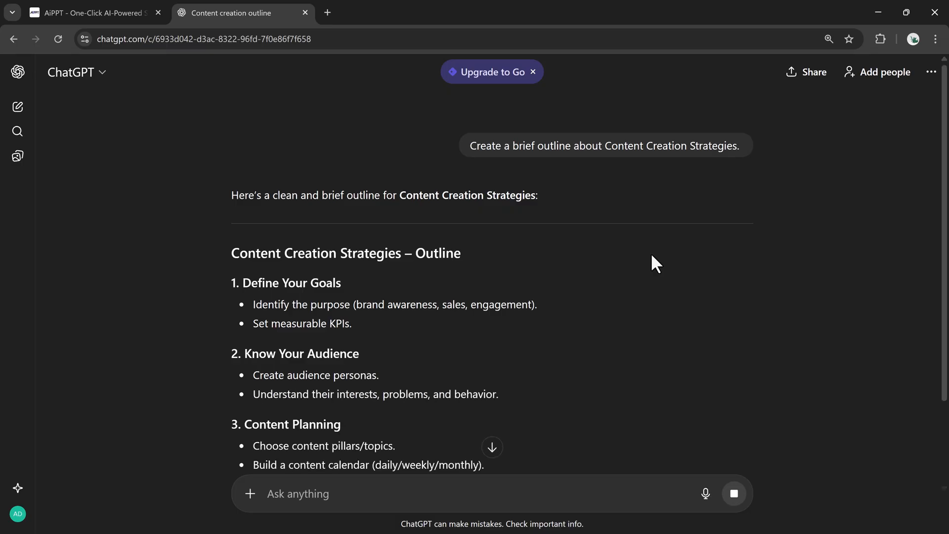
pyautogui.scroll(-3)
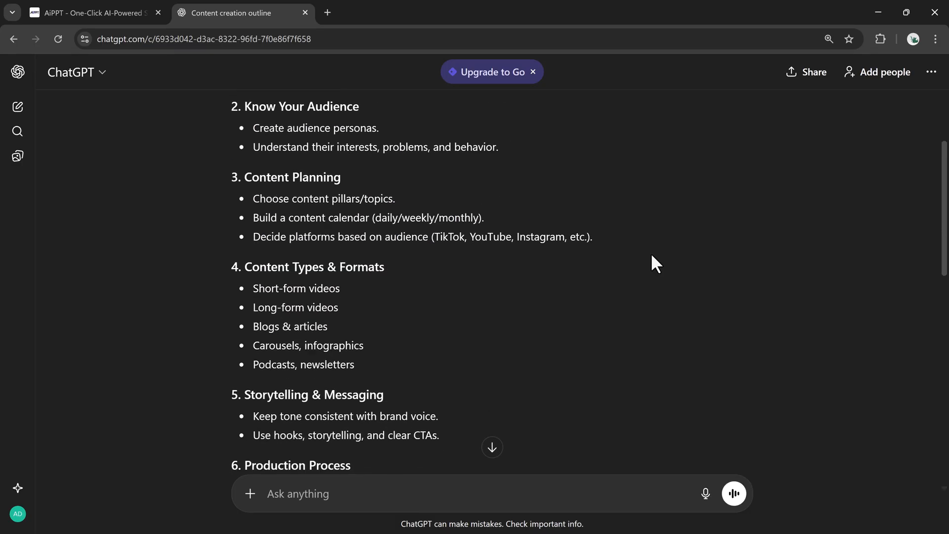
pyautogui.scroll(-3)
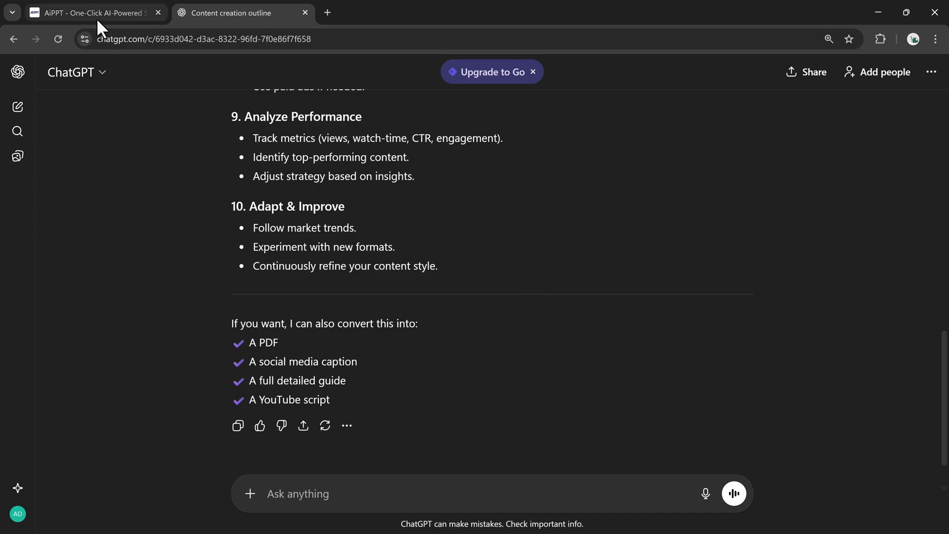
# Turn the pasted ChatGPT text into a ten-chapter Content Creation Strategies outline and proceed to templates.
pyautogui.click(94, 13)
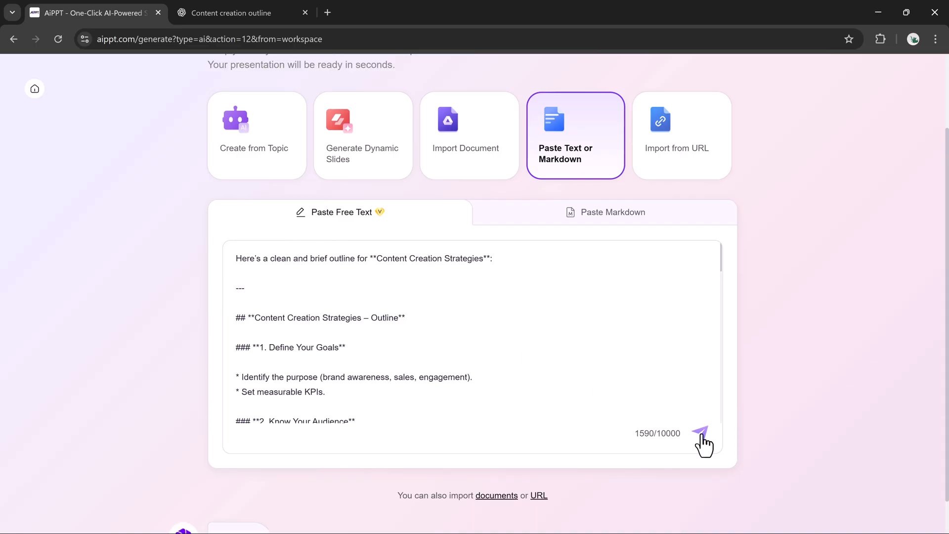
pyautogui.click(700, 433)
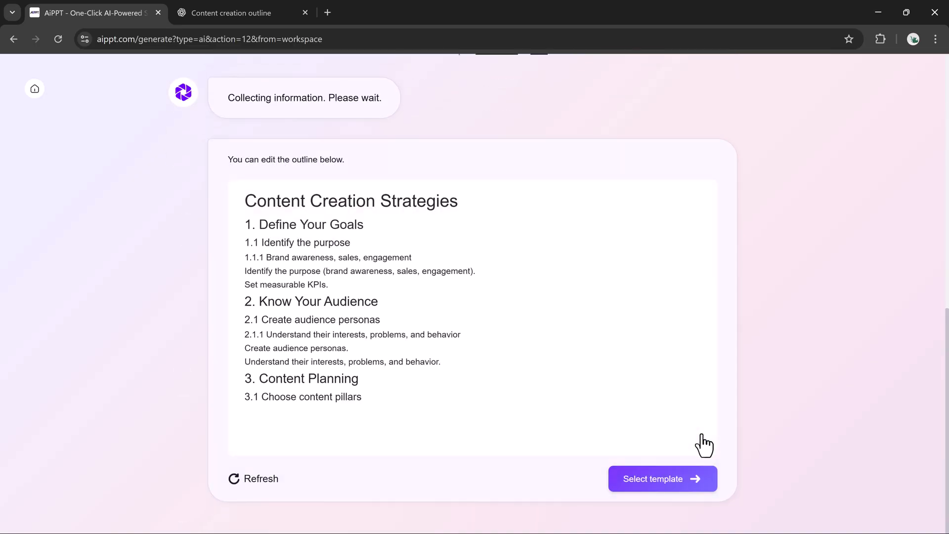
pyautogui.scroll(-3)
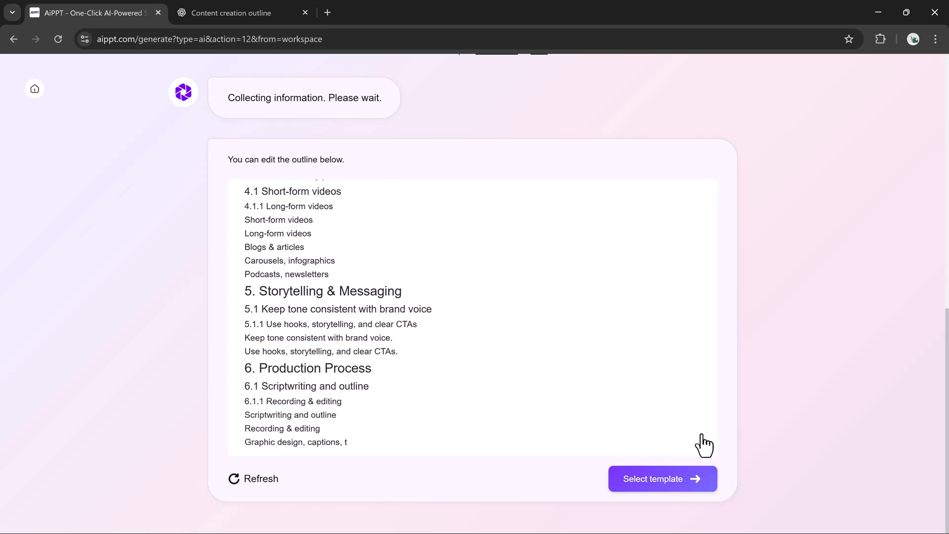
pyautogui.scroll(-3)
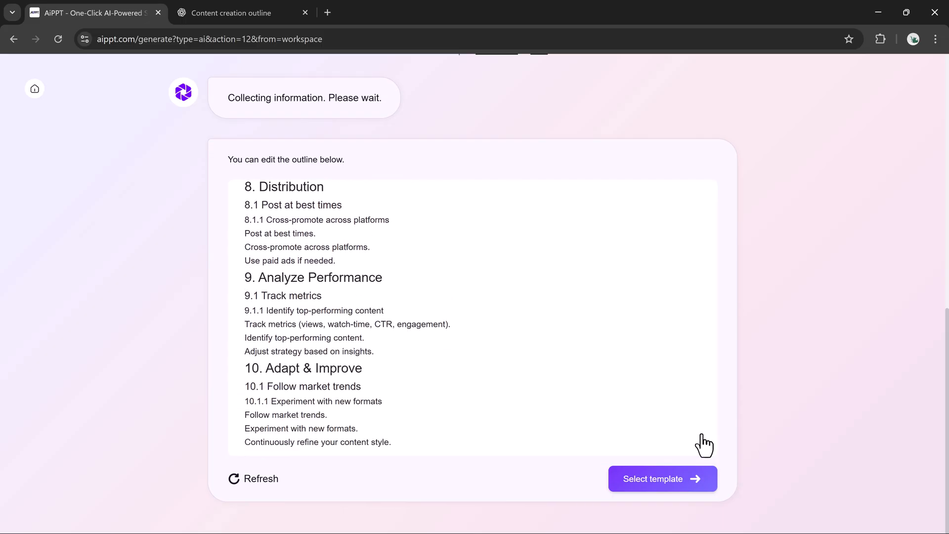
pyautogui.click(620, 159)
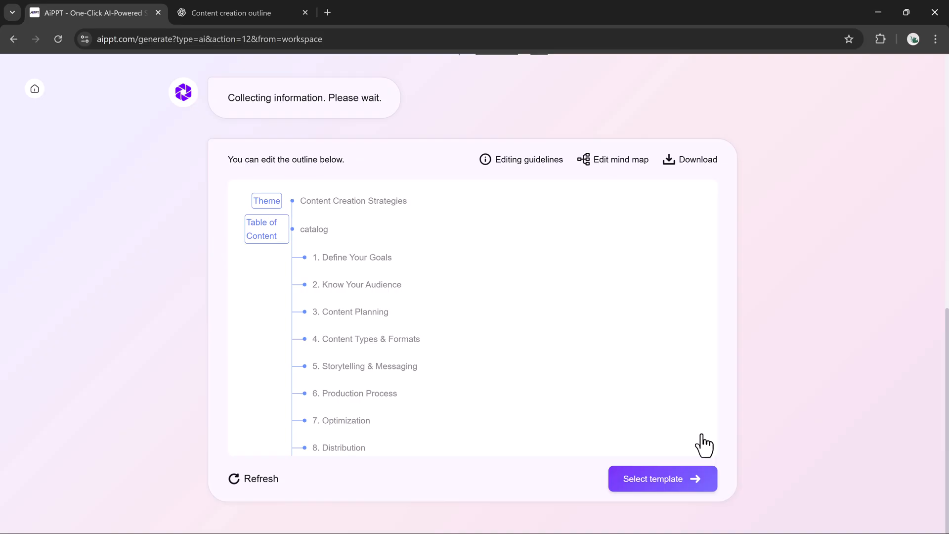
pyautogui.scroll(-3)
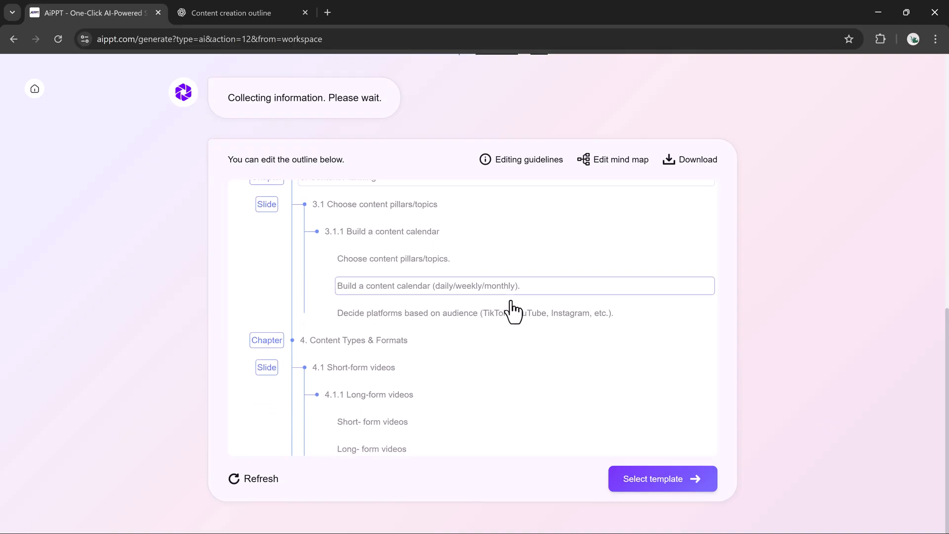
pyautogui.scroll(-3)
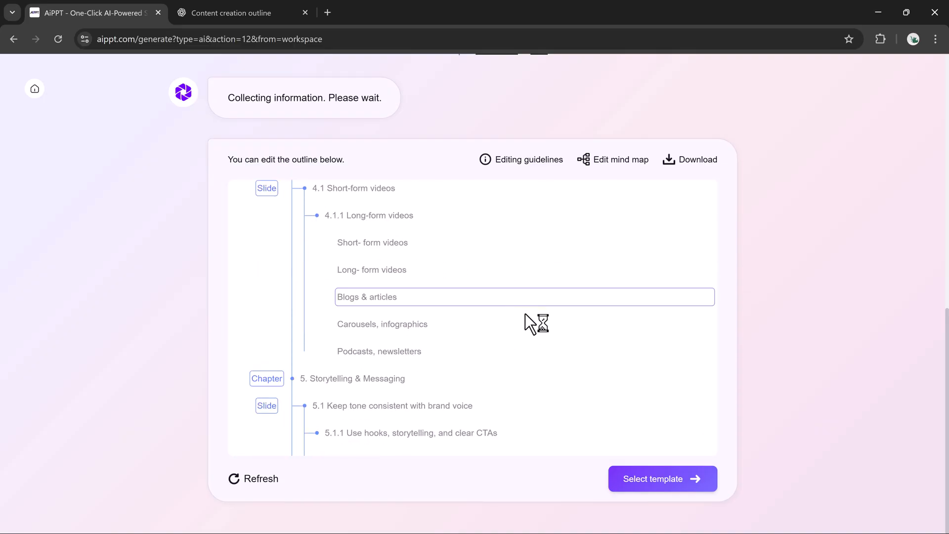
pyautogui.click(661, 478)
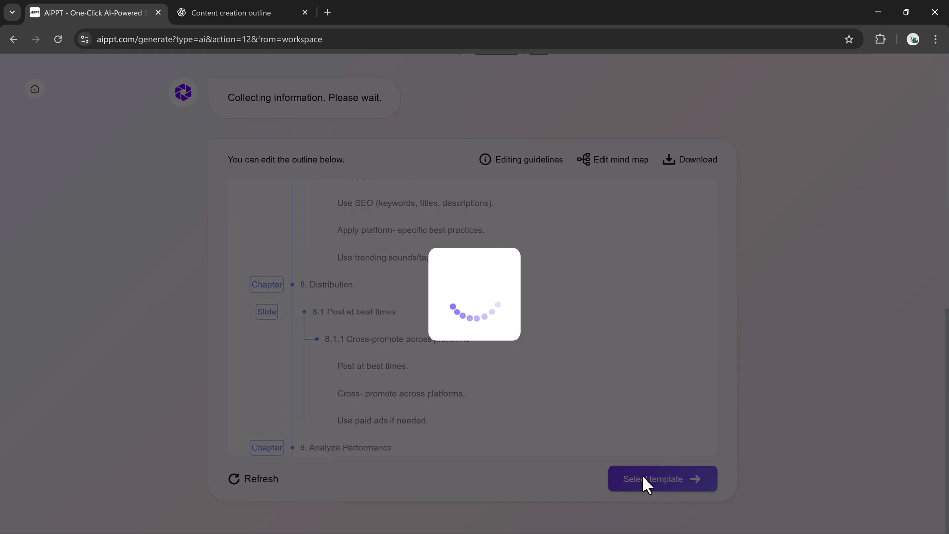
# Generate the 23-slide content strategy deck with the Circular Resource Economy template.
pyautogui.click(662, 478)
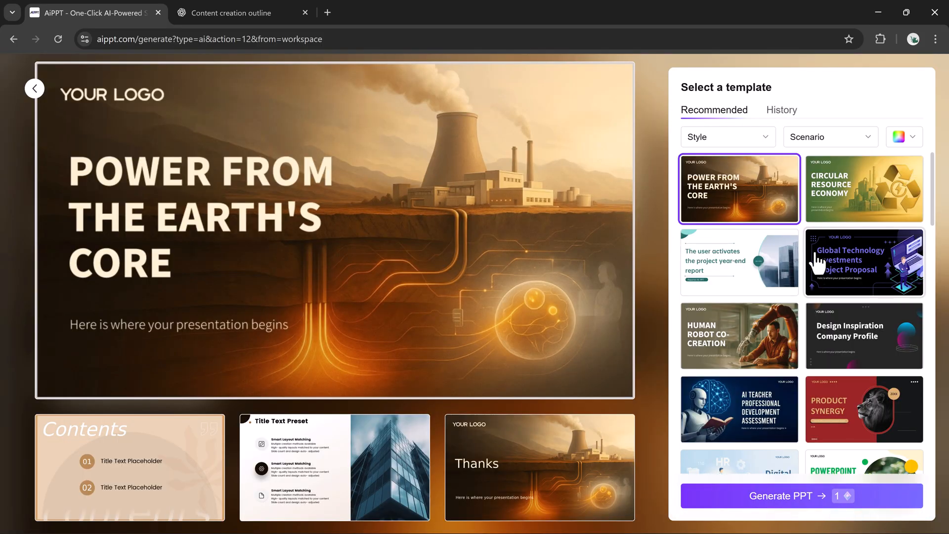
pyautogui.click(863, 188)
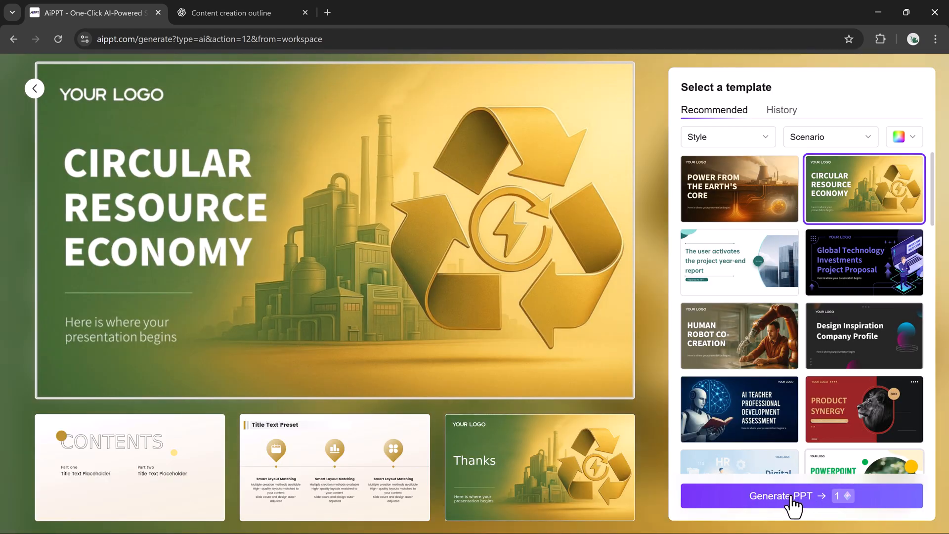
pyautogui.click(780, 496)
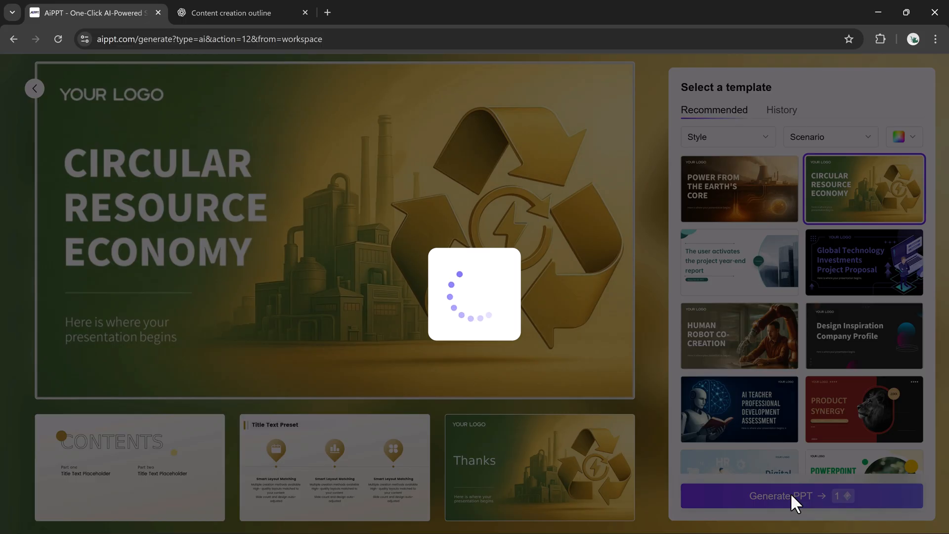
pyautogui.click(780, 495)
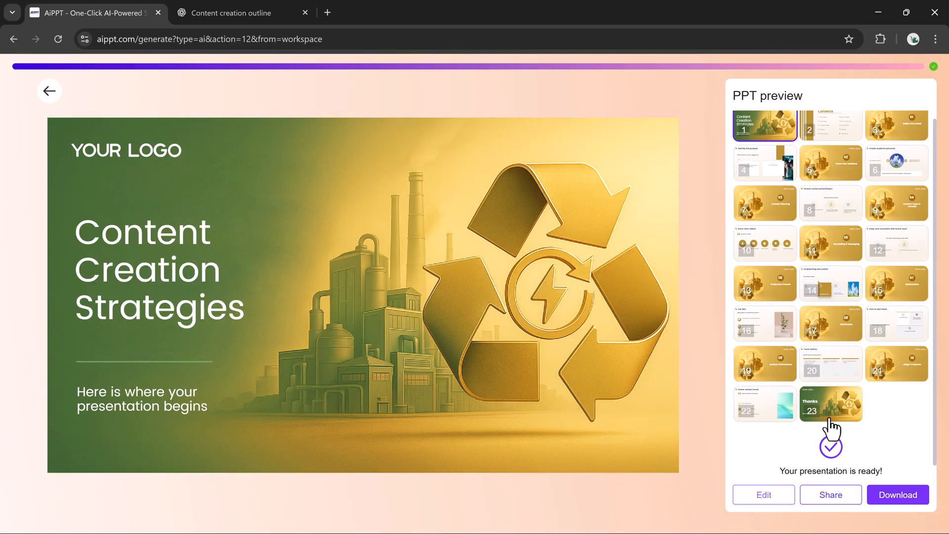
# Preview the content deck from Contents through slide 18 to the Thanks slide, then start a new presentation.
pyautogui.click(831, 124)
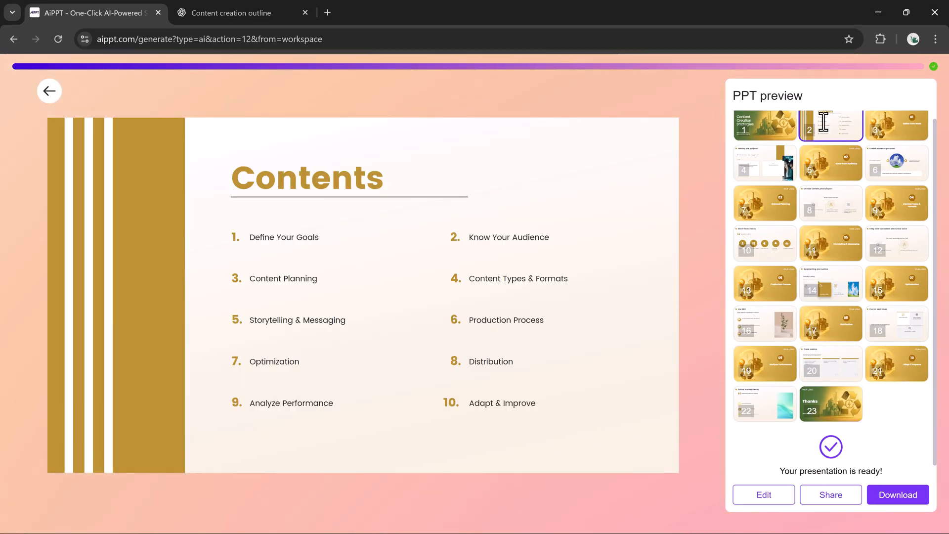
pyautogui.click(897, 125)
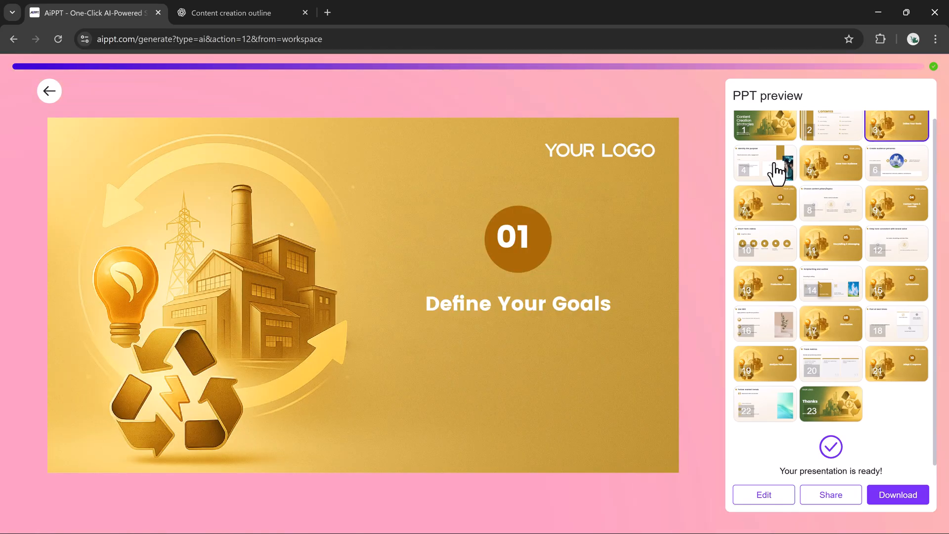
pyautogui.click(897, 163)
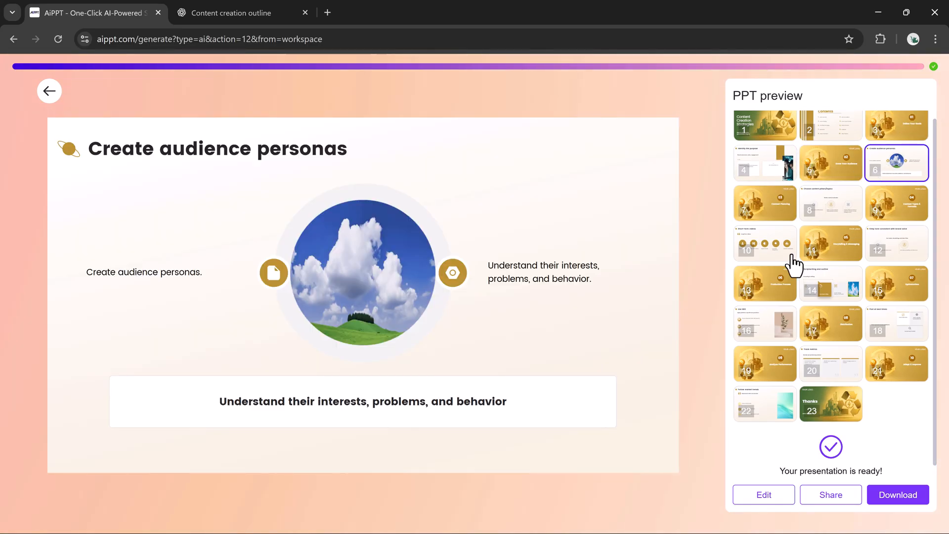
pyautogui.click(831, 203)
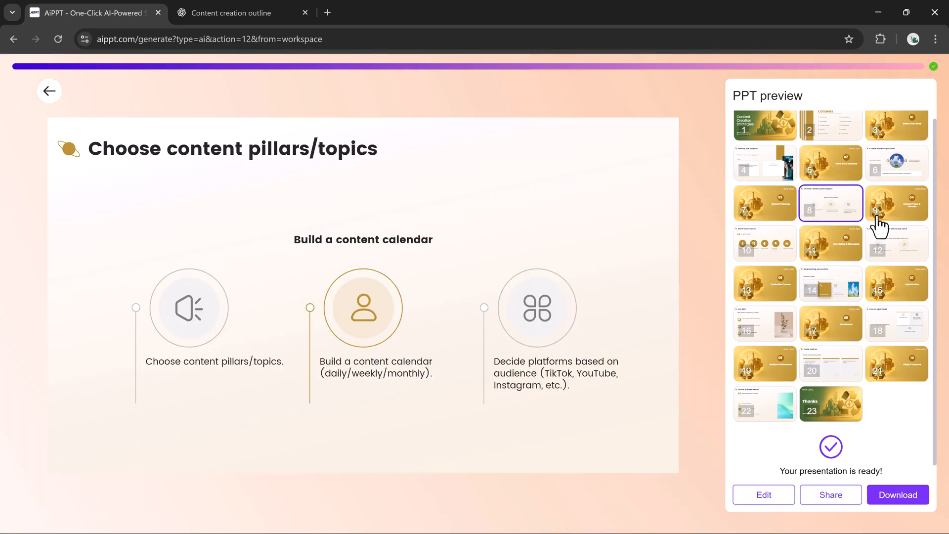
pyautogui.click(831, 243)
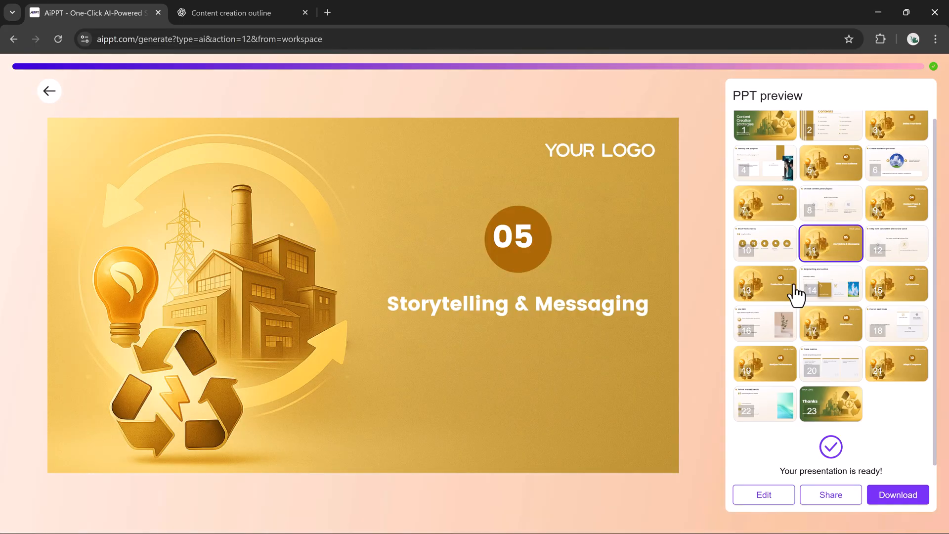
pyautogui.click(765, 323)
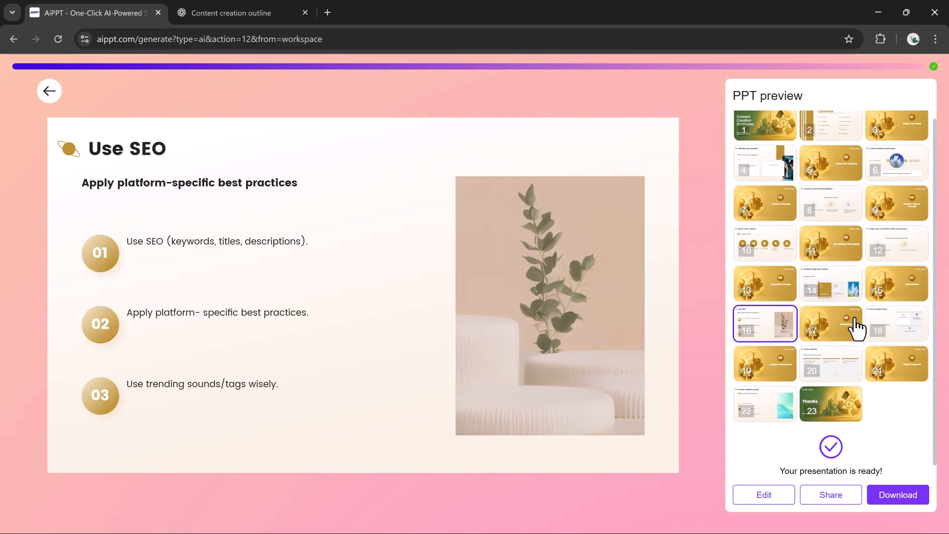
pyautogui.click(898, 323)
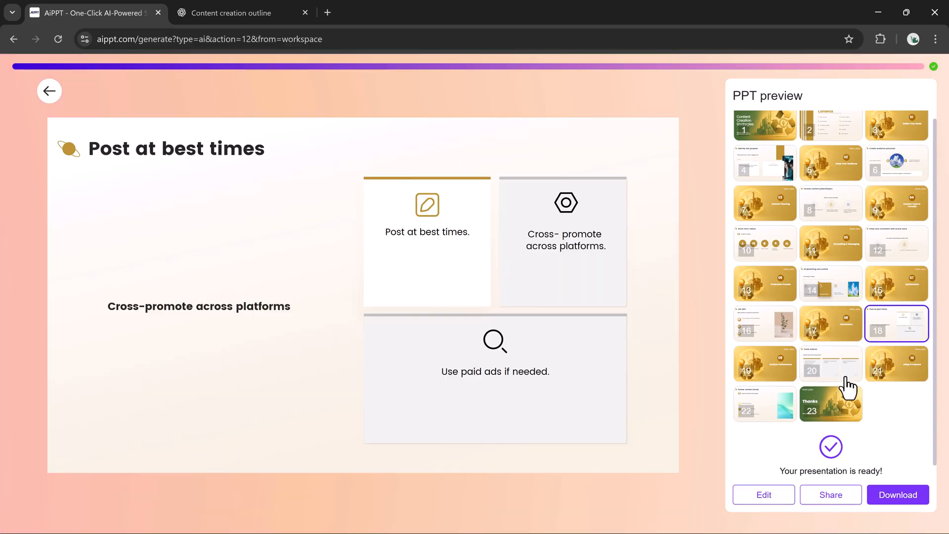
pyautogui.click(831, 404)
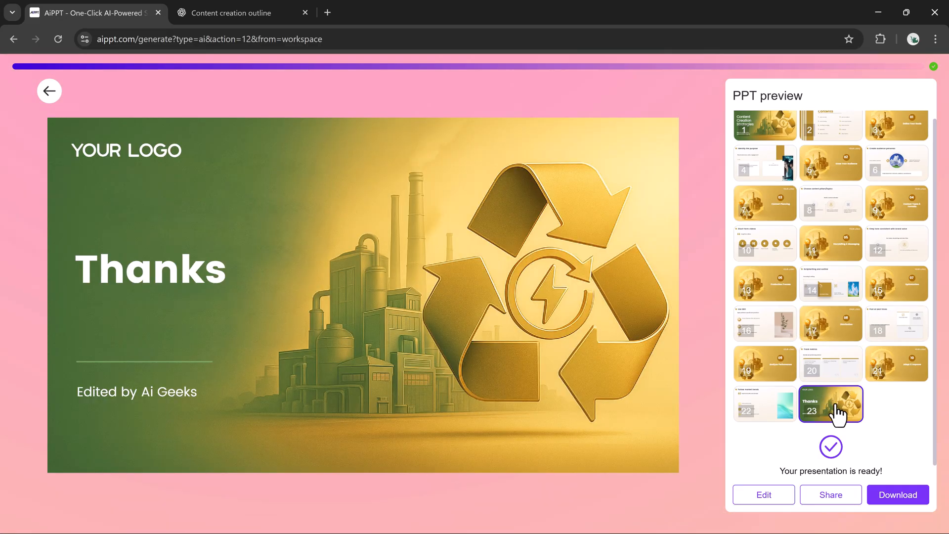
pyautogui.click(49, 91)
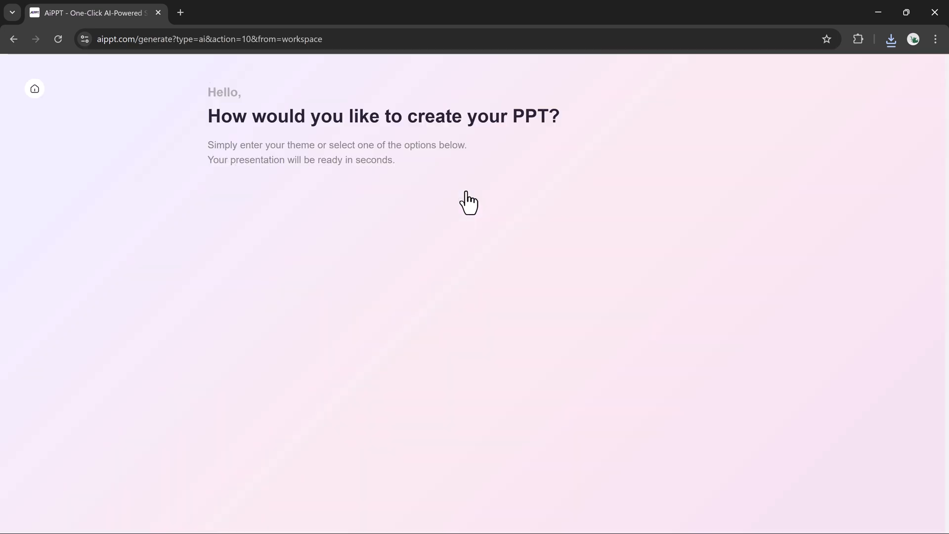
# Choose Import Document as the way to create the football history deck.
pyautogui.click(469, 205)
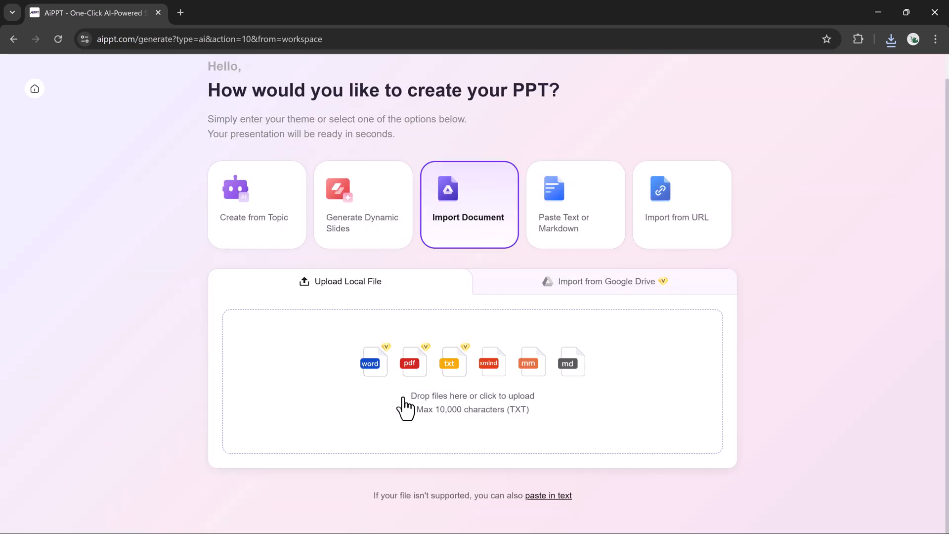
pyautogui.moveTo(484, 405)
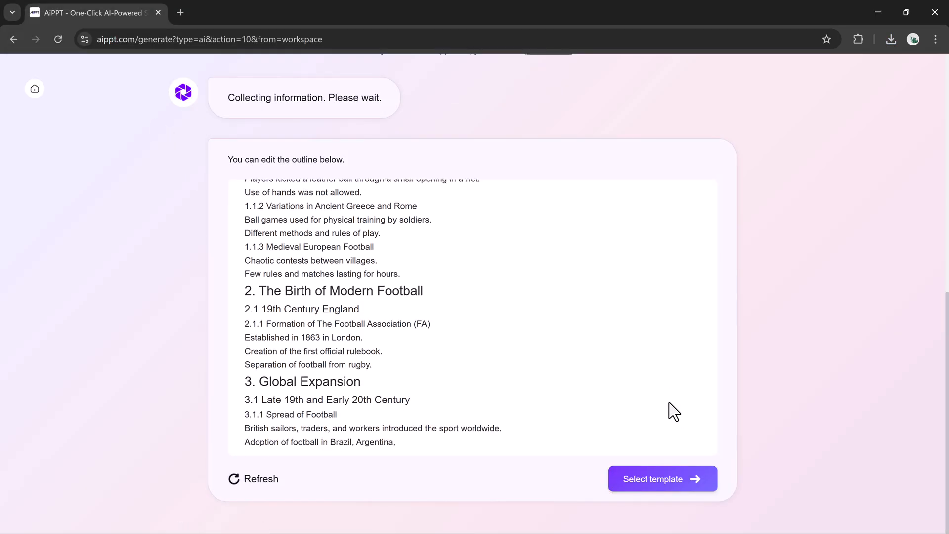
# Check the football history outline, ancient origins to today, and proceed to template selection.
pyautogui.scroll(-3)
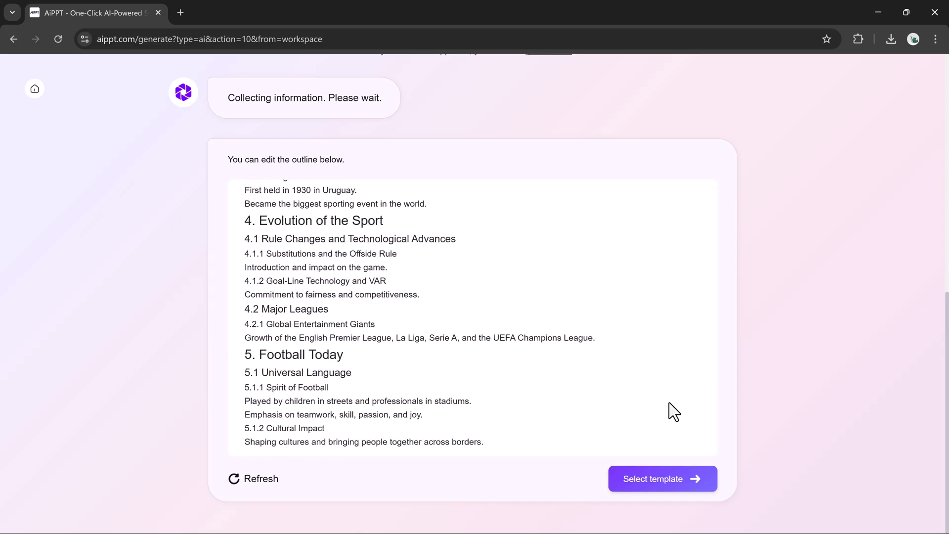
pyautogui.click(619, 159)
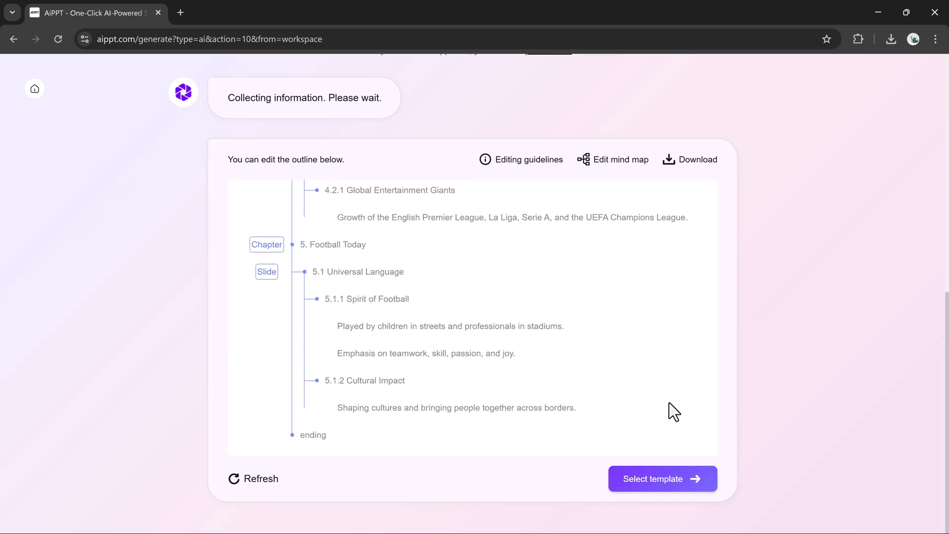
pyautogui.scroll(3)
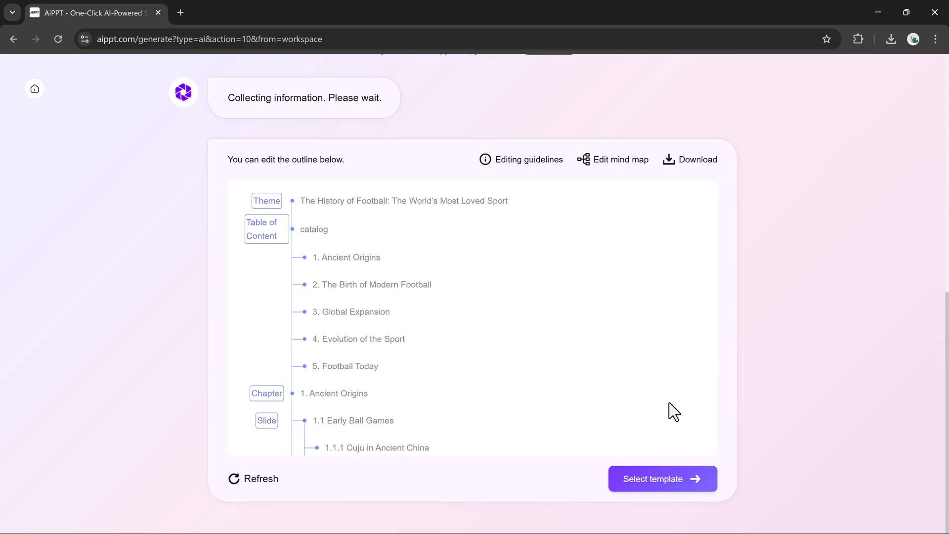
pyautogui.scroll(-3)
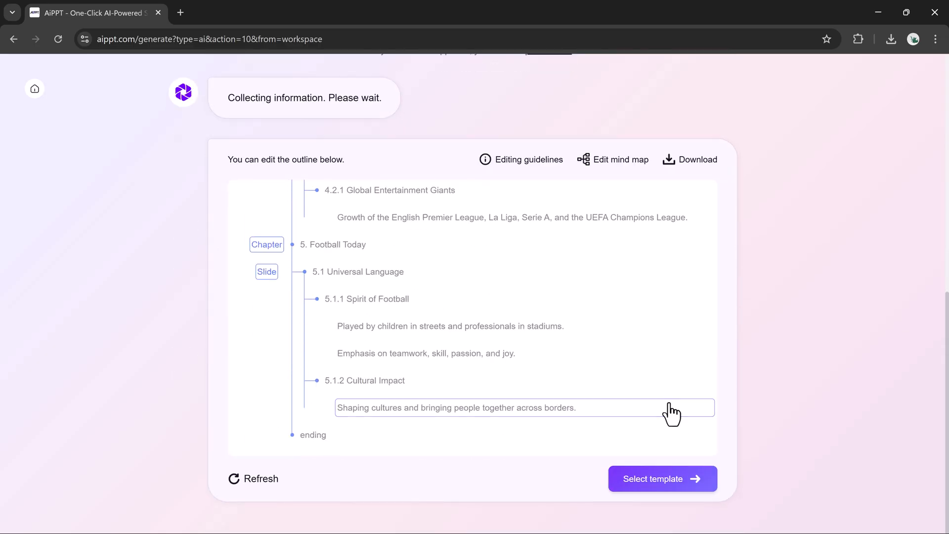
pyautogui.click(661, 478)
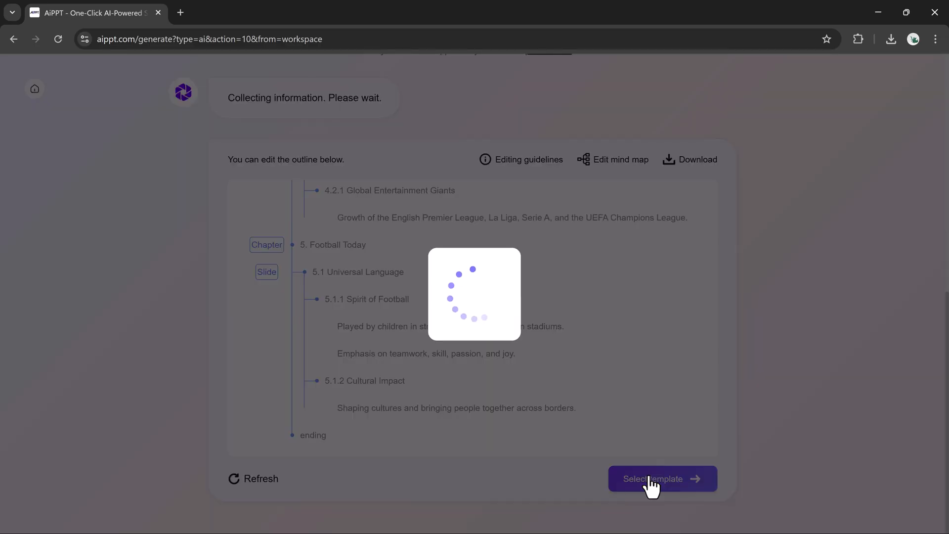
# Preview Future-Proofing Business, then generate the 15-slide football deck with Post-Quantum Cryptography.
pyautogui.click(652, 478)
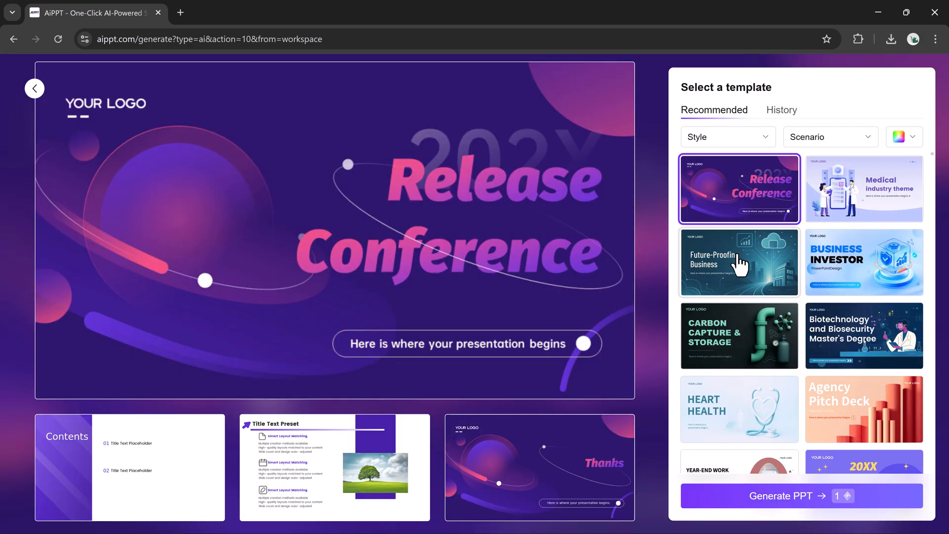
pyautogui.click(739, 263)
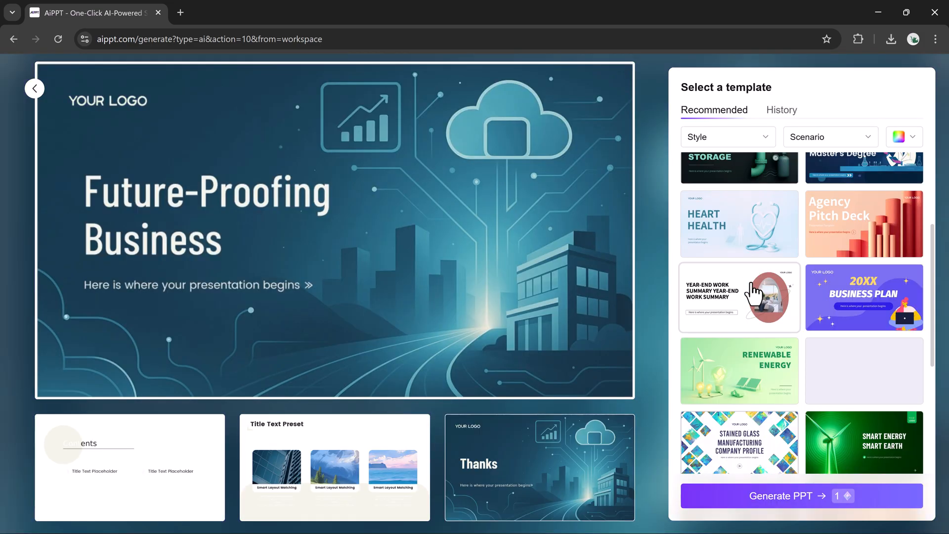
pyautogui.scroll(-3)
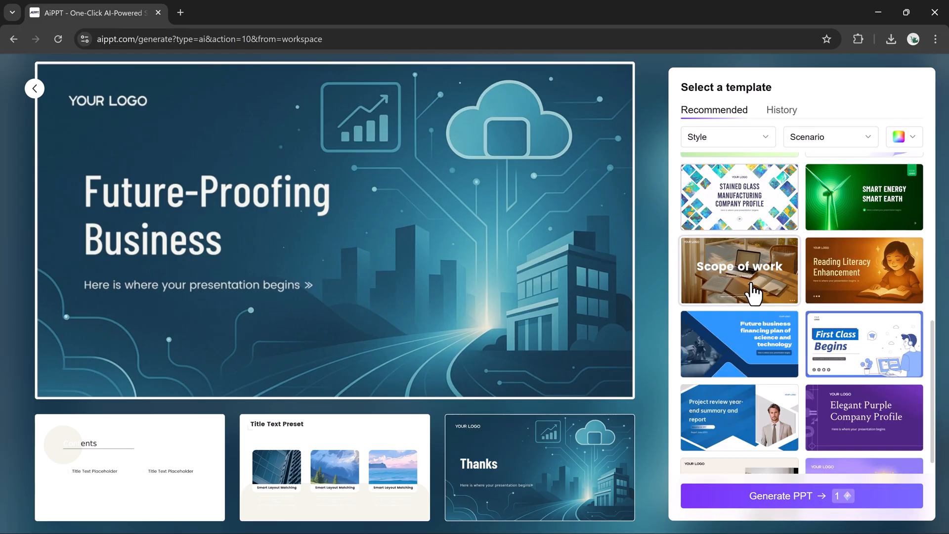
pyautogui.click(739, 422)
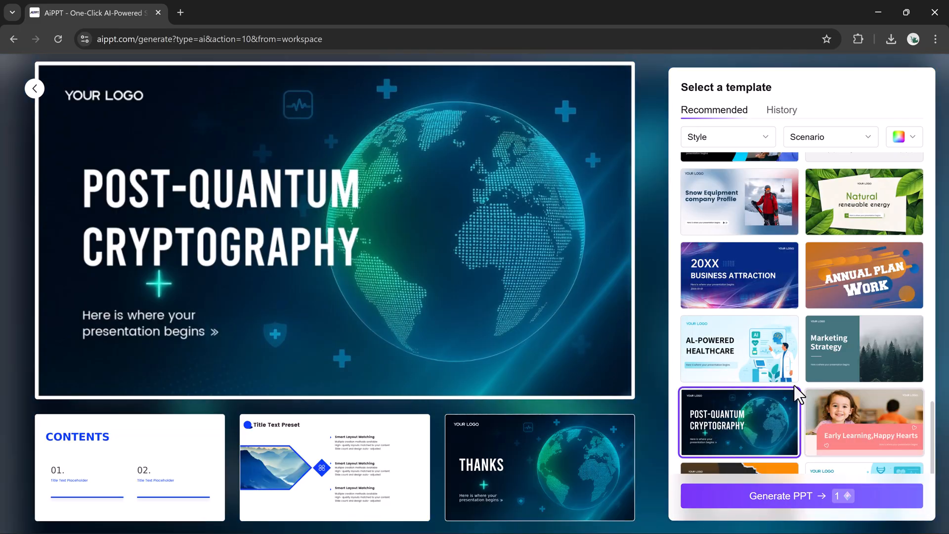
pyautogui.click(781, 496)
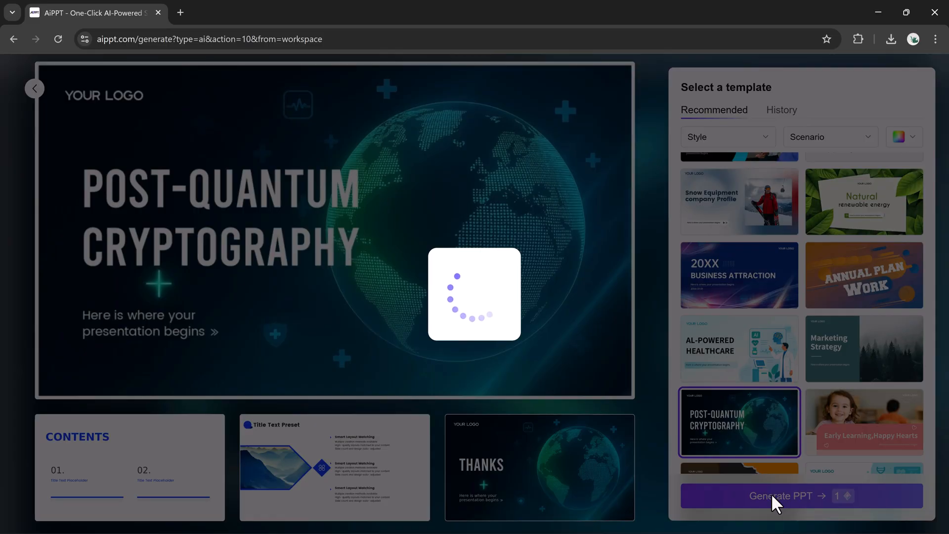
pyautogui.click(782, 496)
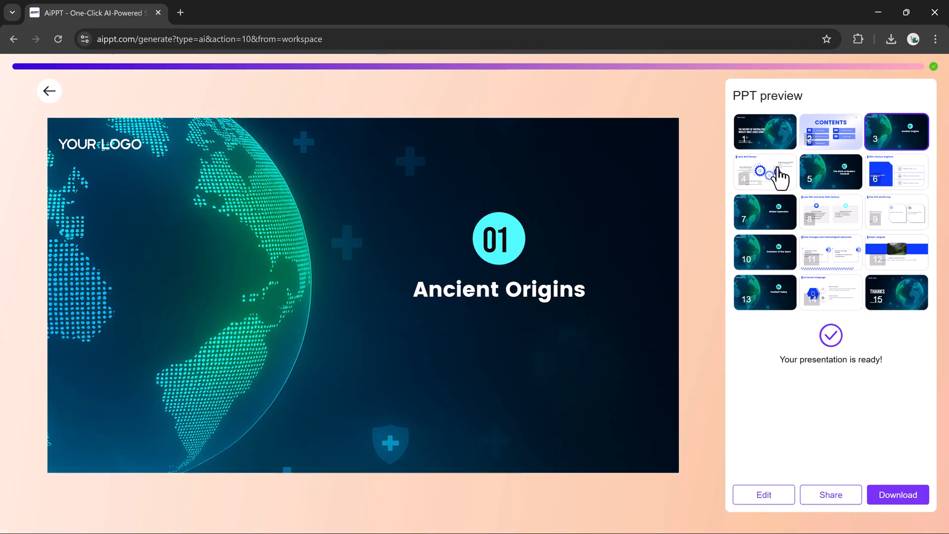
# Preview the Evolution of the Sport slide and open the football deck in the editor.
pyautogui.click(765, 172)
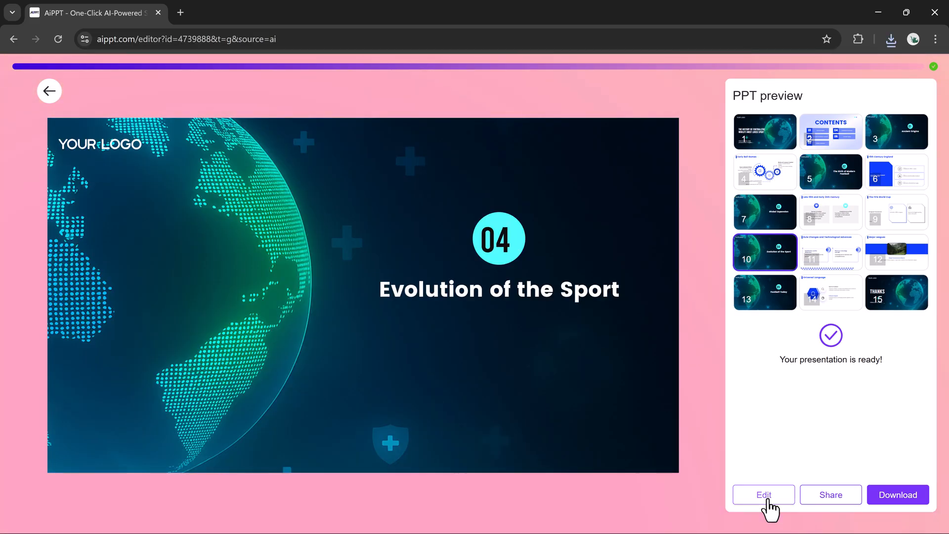
pyautogui.click(764, 494)
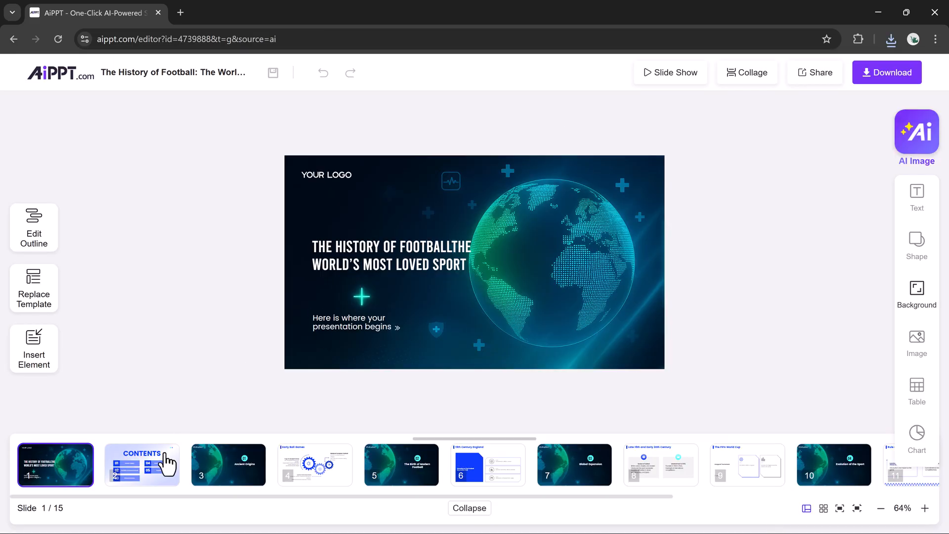
# Change the slide 2 CONTENTS heading colour from blue to green.
pyautogui.click(228, 464)
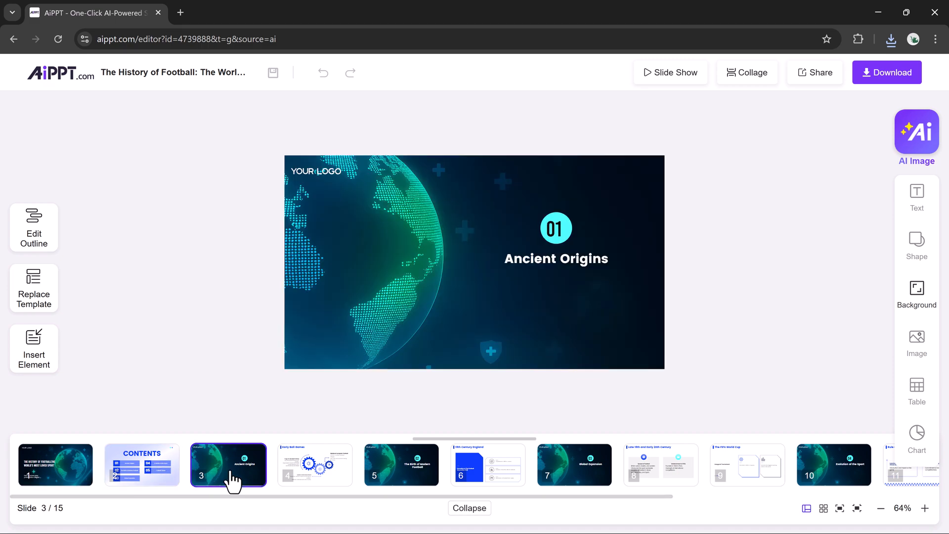
pyautogui.click(142, 465)
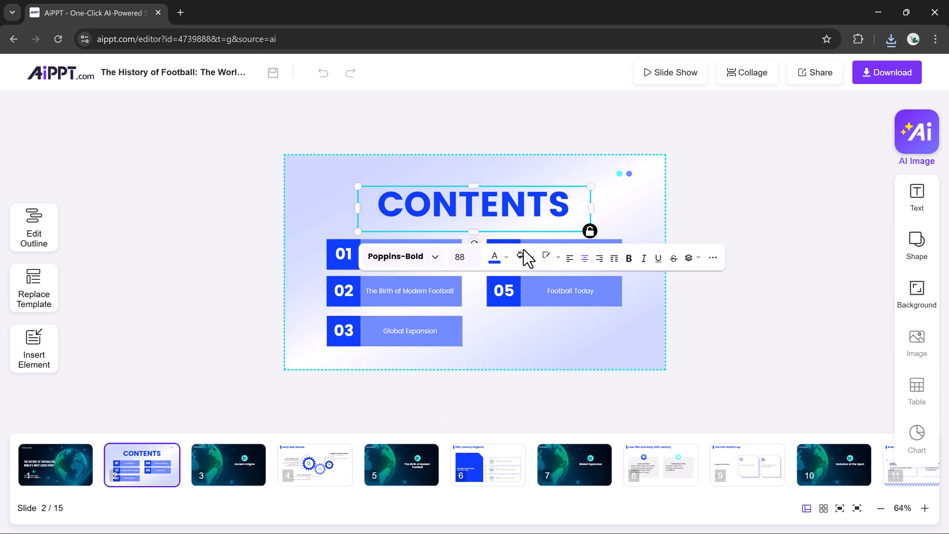
pyautogui.click(496, 257)
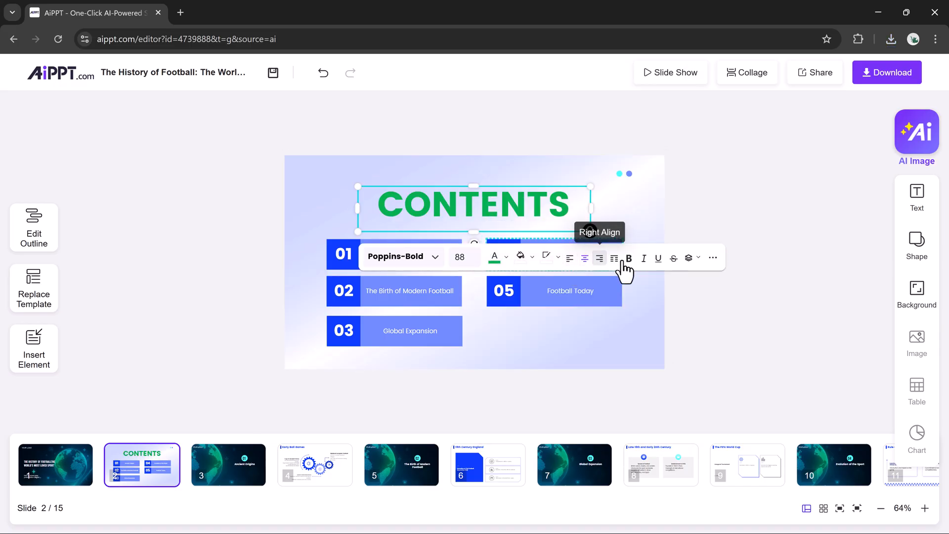
pyautogui.moveTo(630, 258)
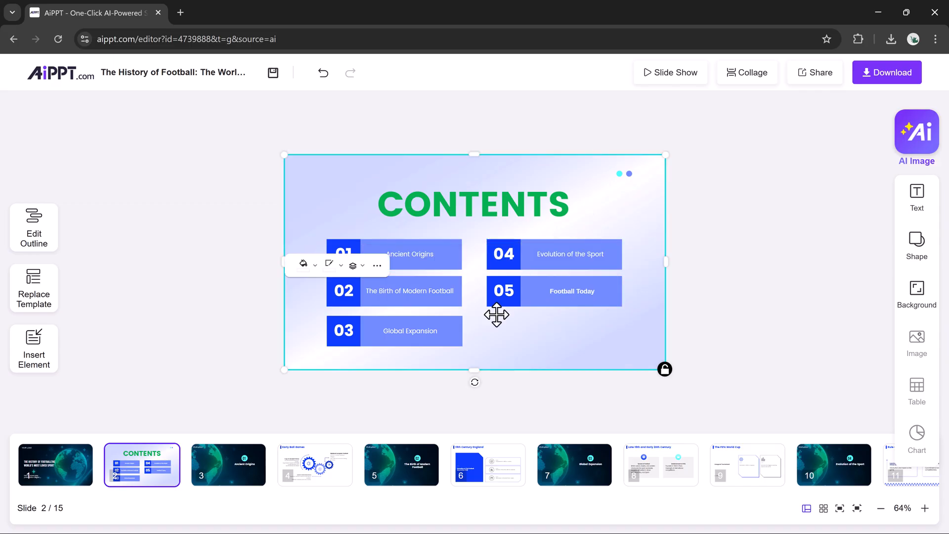
# Browse the football deck's slide-by-slide outline, then return to the My Works workspace.
pyautogui.click(34, 227)
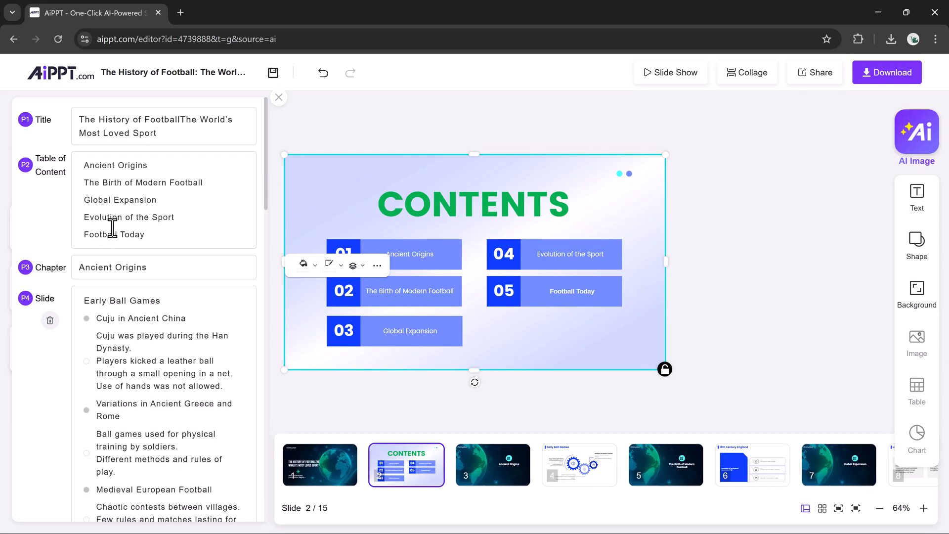
pyautogui.scroll(-3)
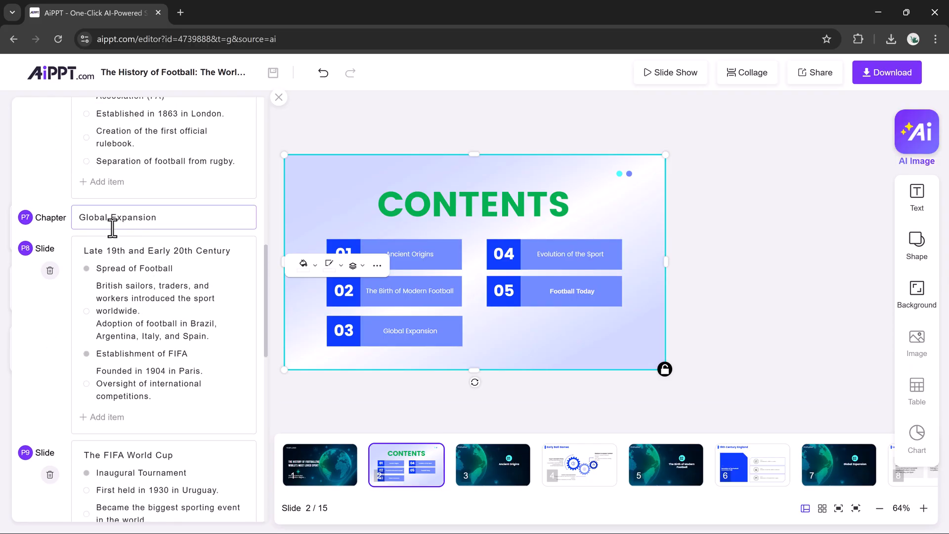
pyautogui.scroll(-3)
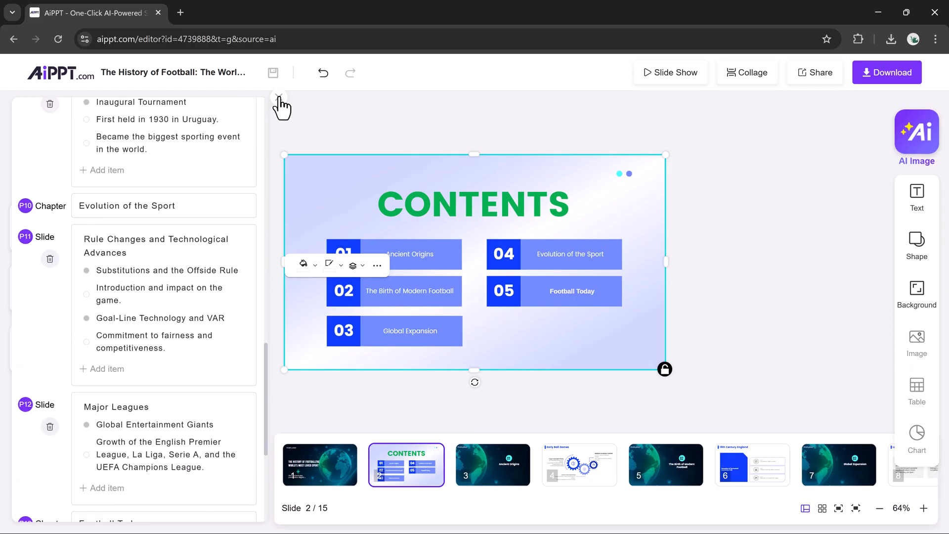
pyautogui.click(279, 96)
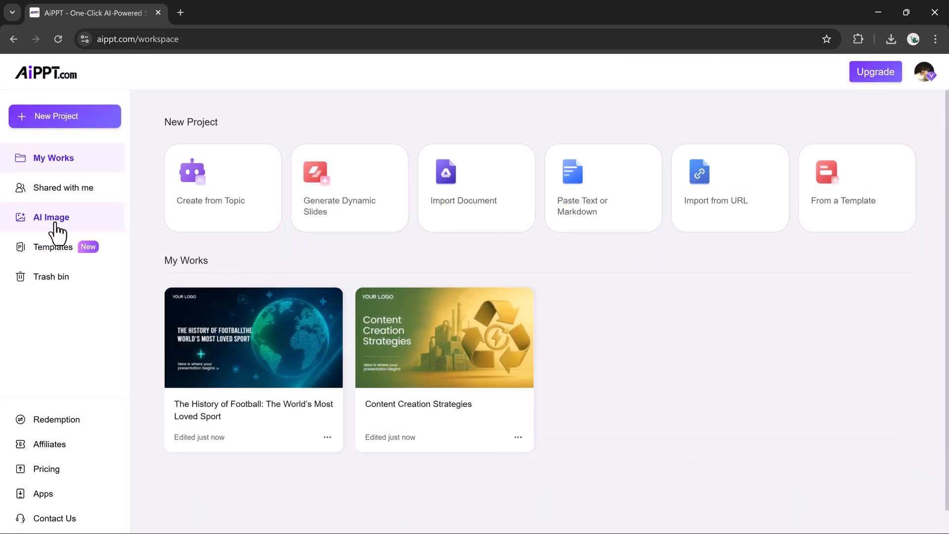
# Open AI Image and describe a professional businessman in a studio lighting environment.
pyautogui.click(51, 217)
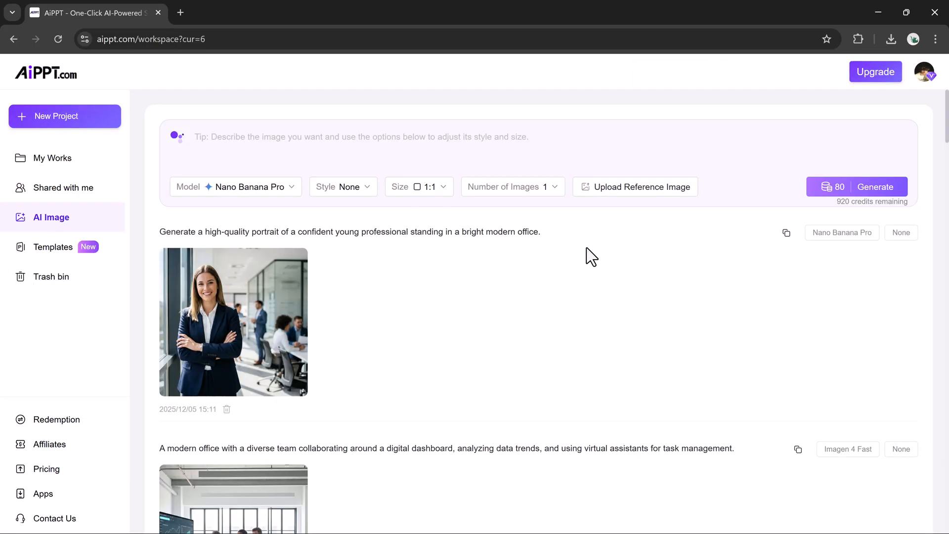
pyautogui.moveTo(563, 229)
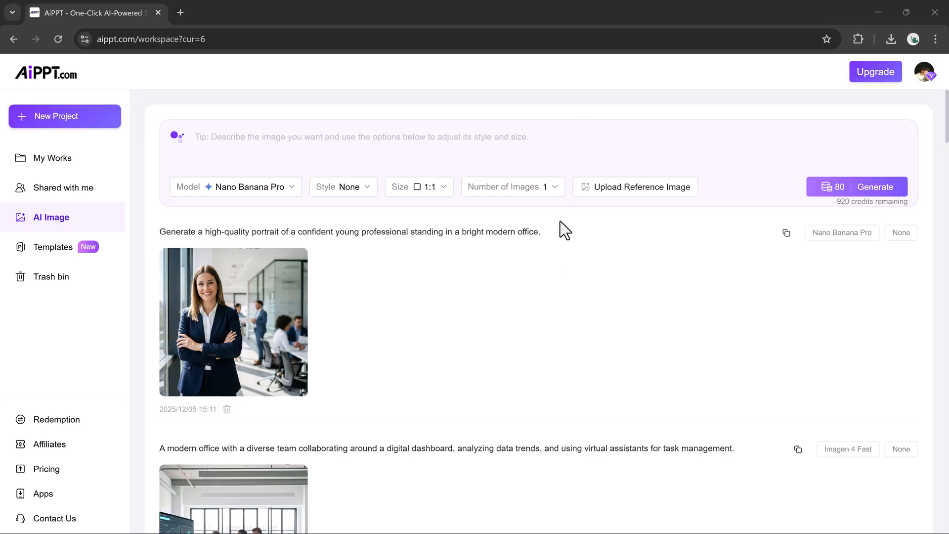
pyautogui.click(291, 137)
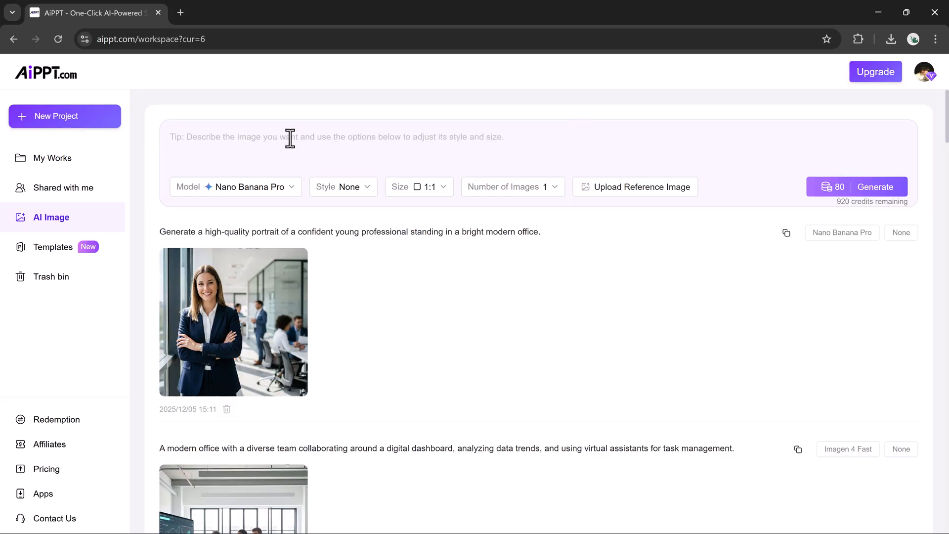
pyautogui.write('Generate a professional-looking businessman in a studio lighting environment.')
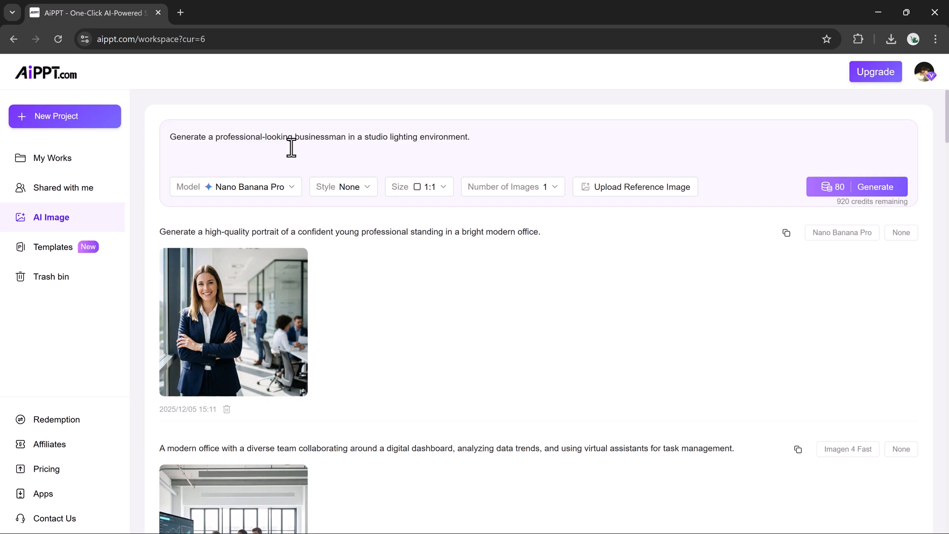
# Choose the Nano Banana Pro image model and set the style to None.
pyautogui.click(469, 137)
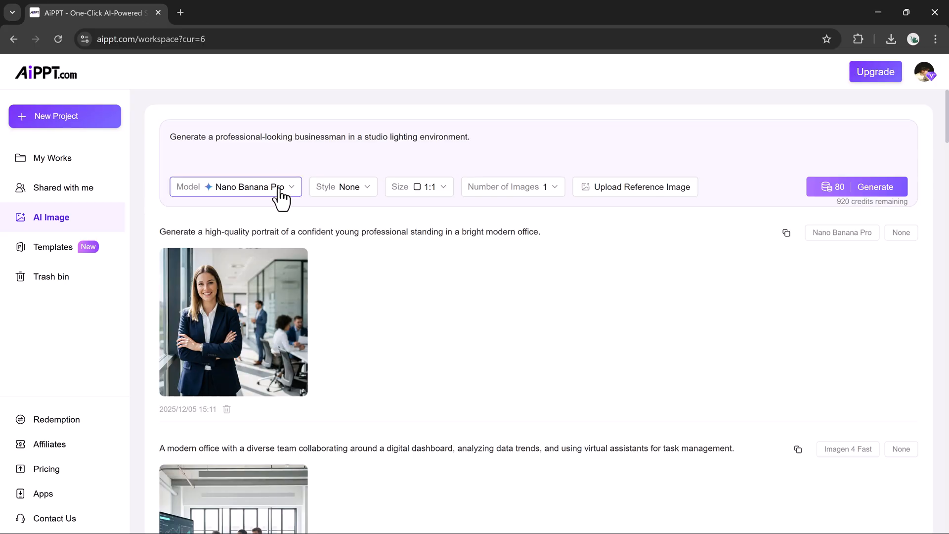
pyautogui.click(235, 186)
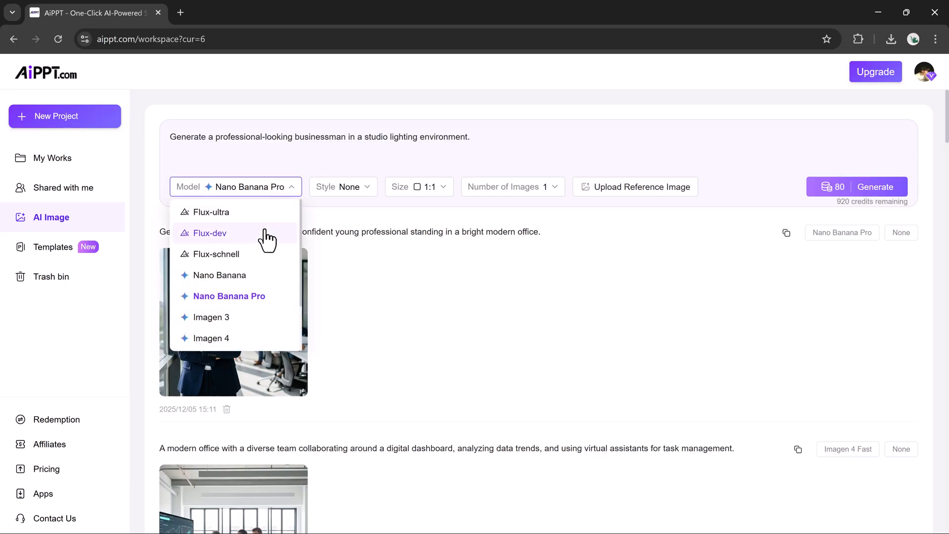
pyautogui.moveTo(239, 303)
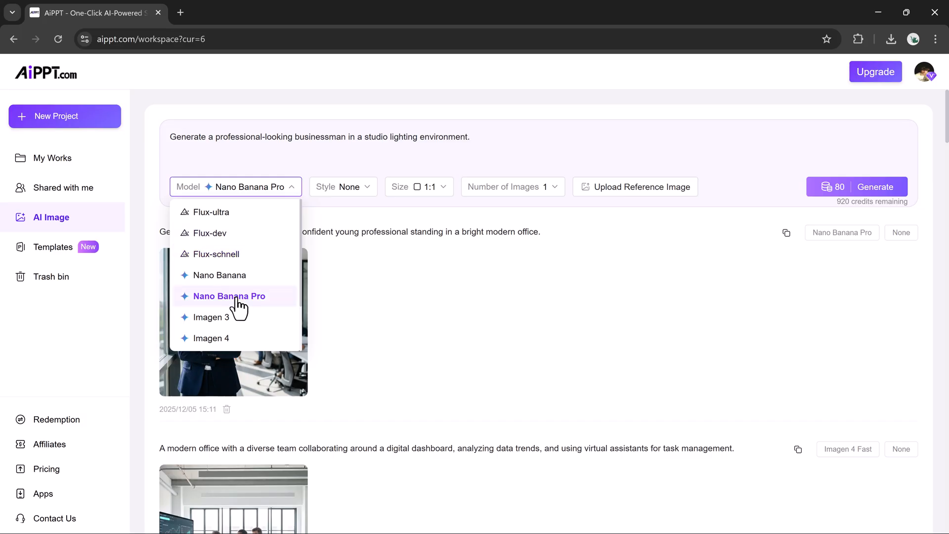
pyautogui.click(236, 296)
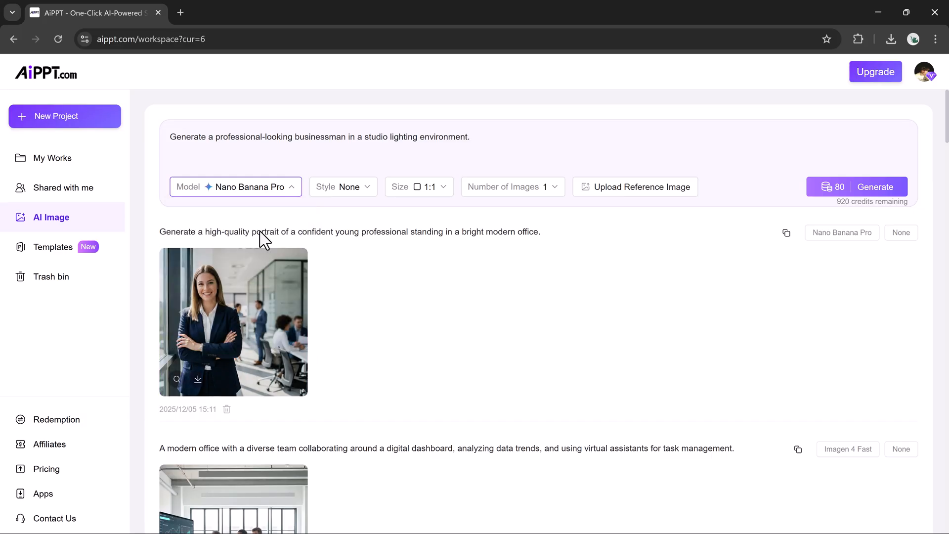
pyautogui.click(342, 187)
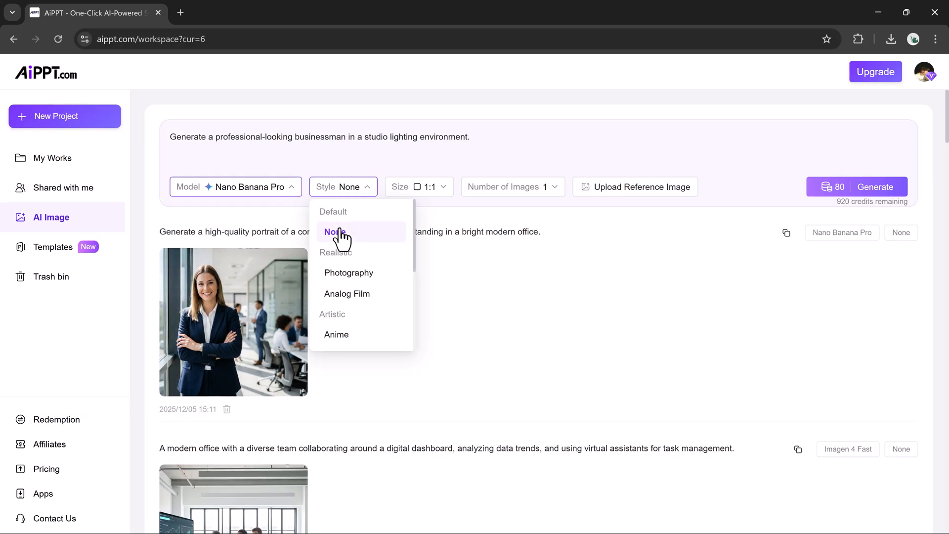
pyautogui.click(419, 186)
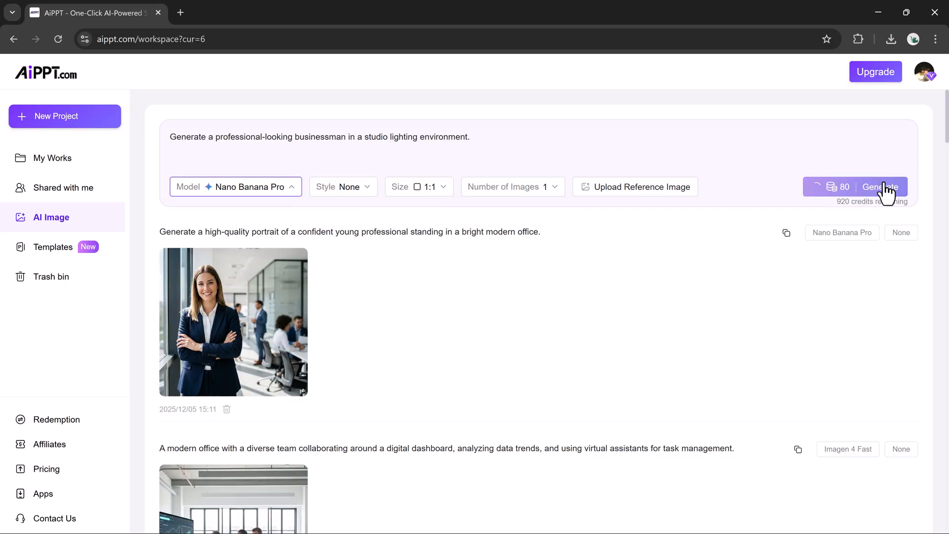
# Generate the studio businessman image, then close the preview to return to My Works.
pyautogui.click(880, 186)
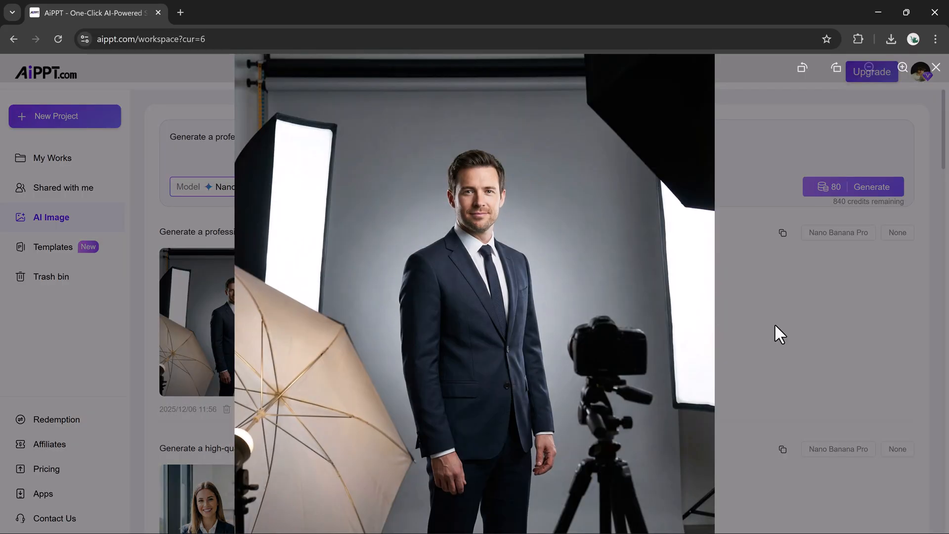
pyautogui.click(936, 67)
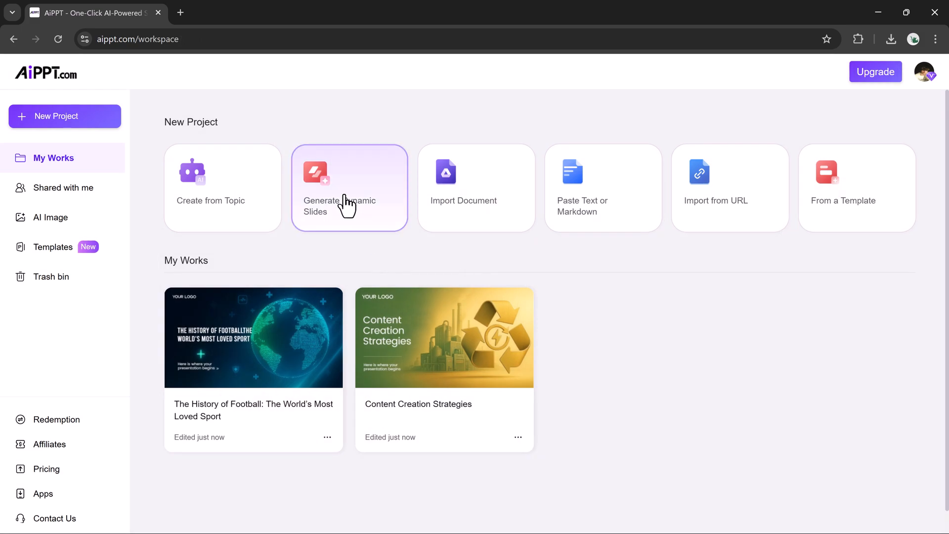
# Request a Financial Sector SWOT Report outline: 10 cards, English, General scenario, Moderate content.
pyautogui.click(349, 188)
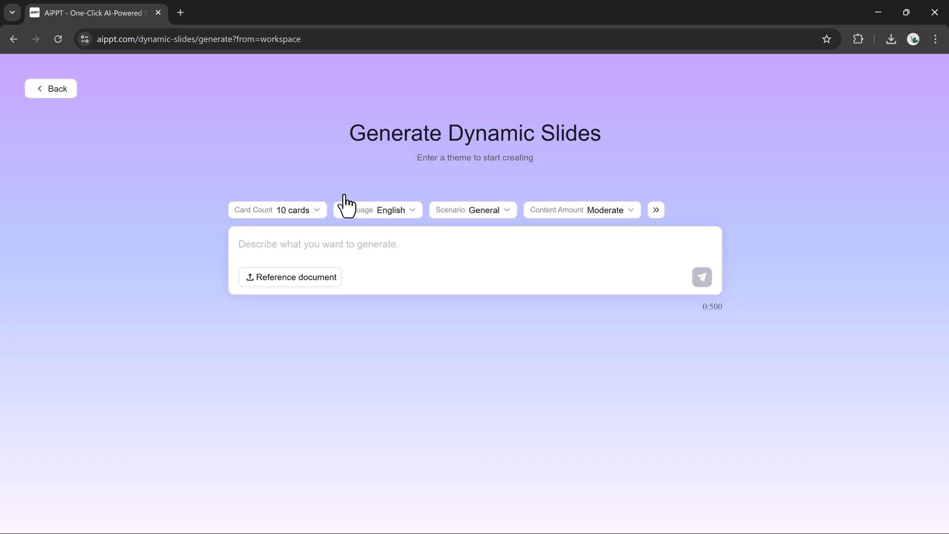
pyautogui.click(475, 261)
pyautogui.write('Financial Sector SWOT Report')
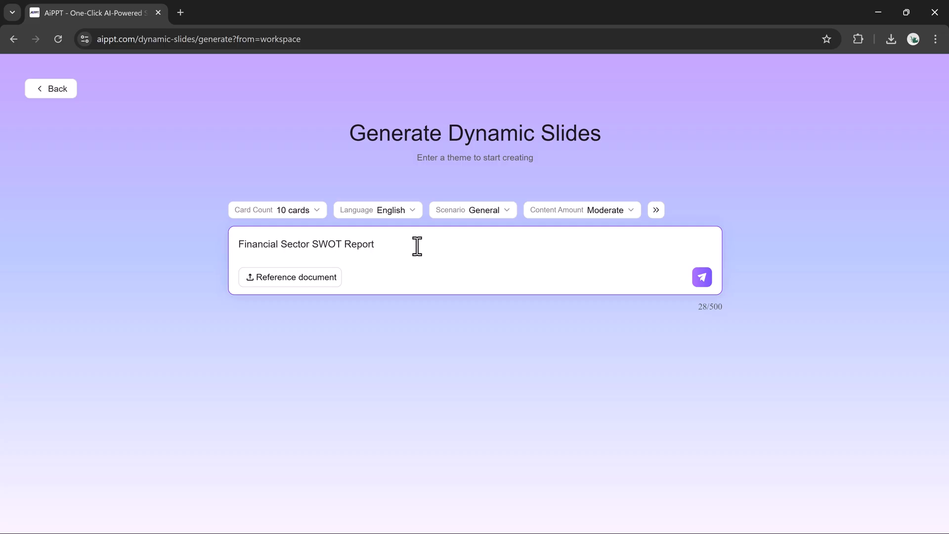
pyautogui.click(277, 209)
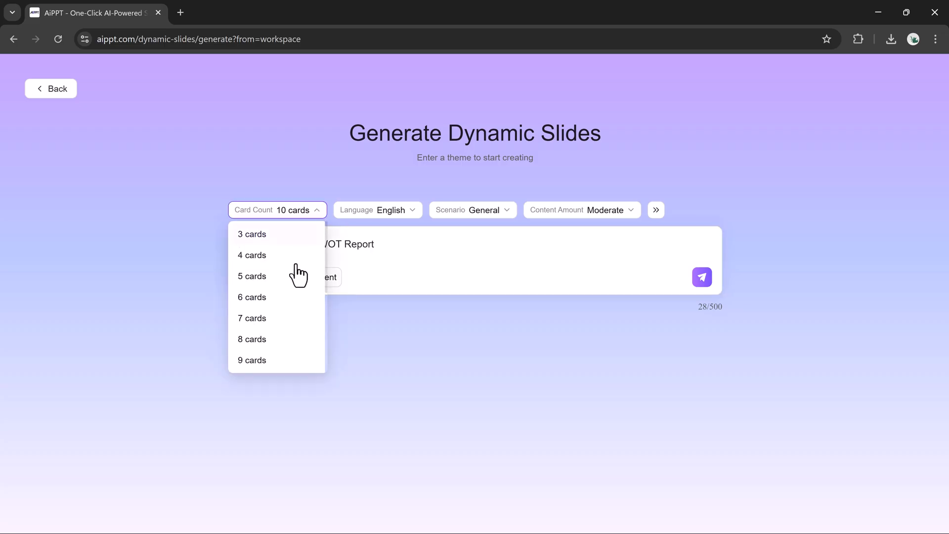
pyautogui.moveTo(290, 327)
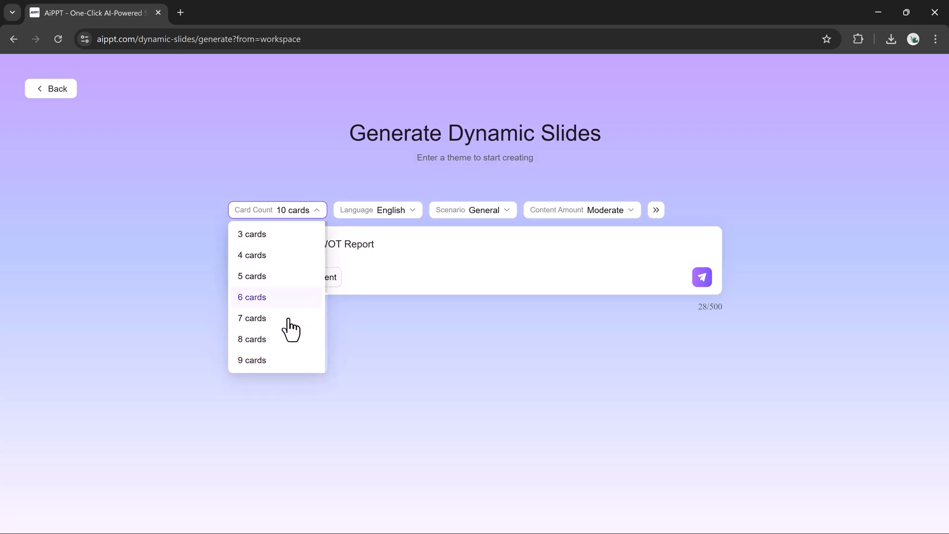
pyautogui.scroll(-3)
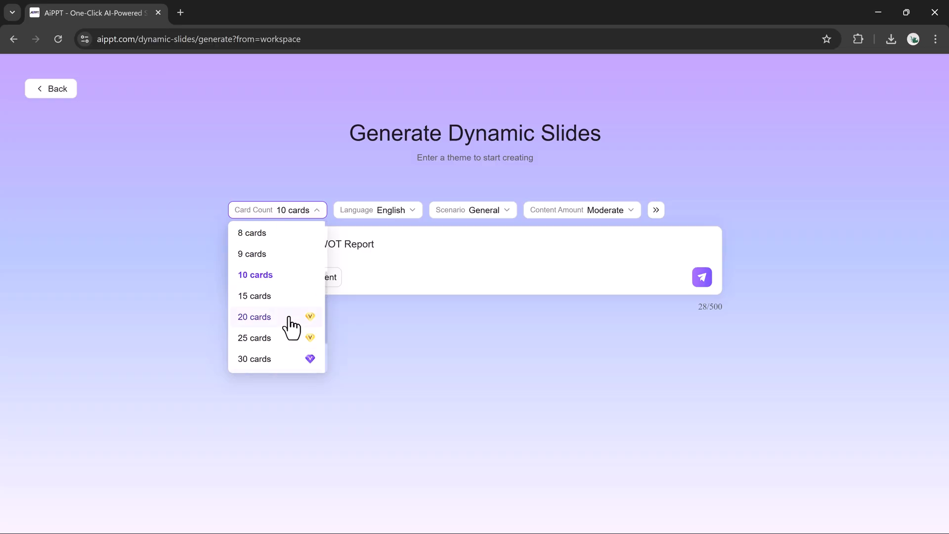
pyautogui.click(377, 210)
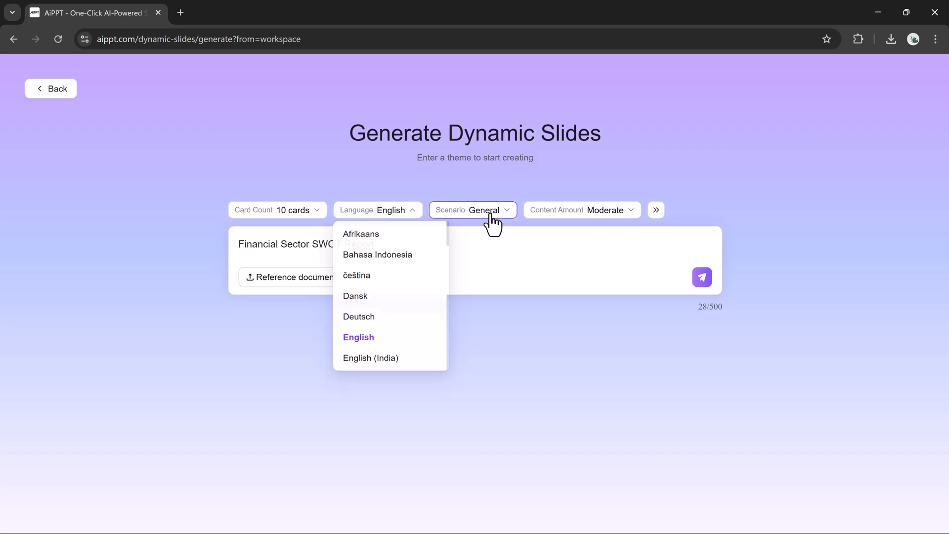
pyautogui.click(472, 210)
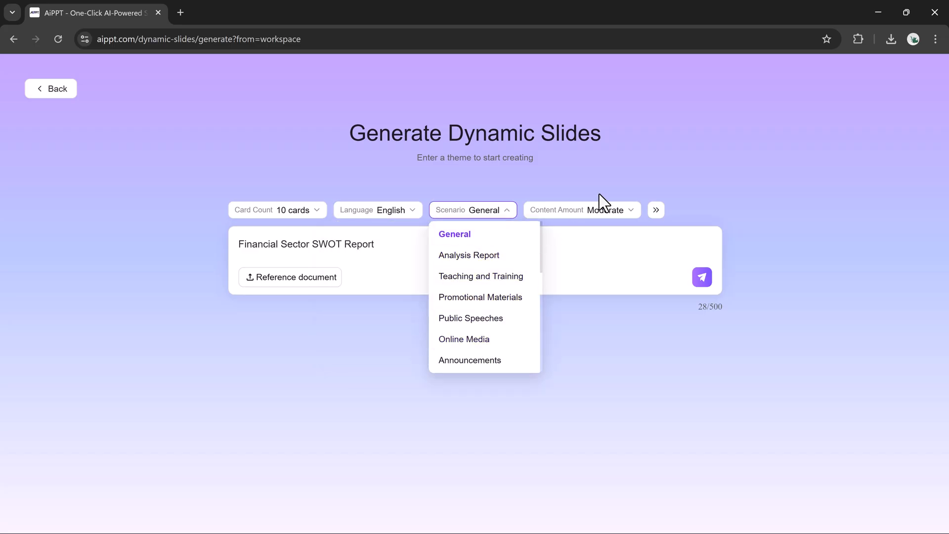
pyautogui.click(582, 209)
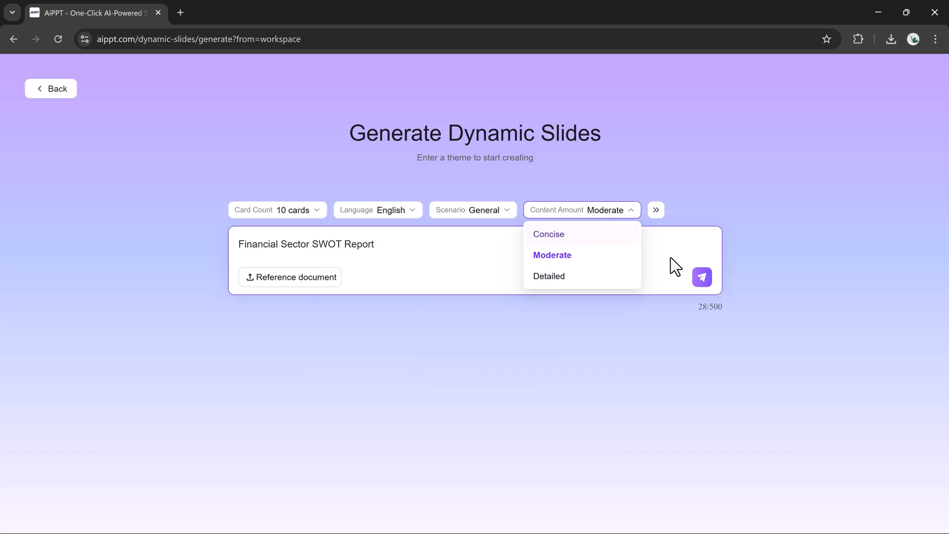
pyautogui.click(701, 278)
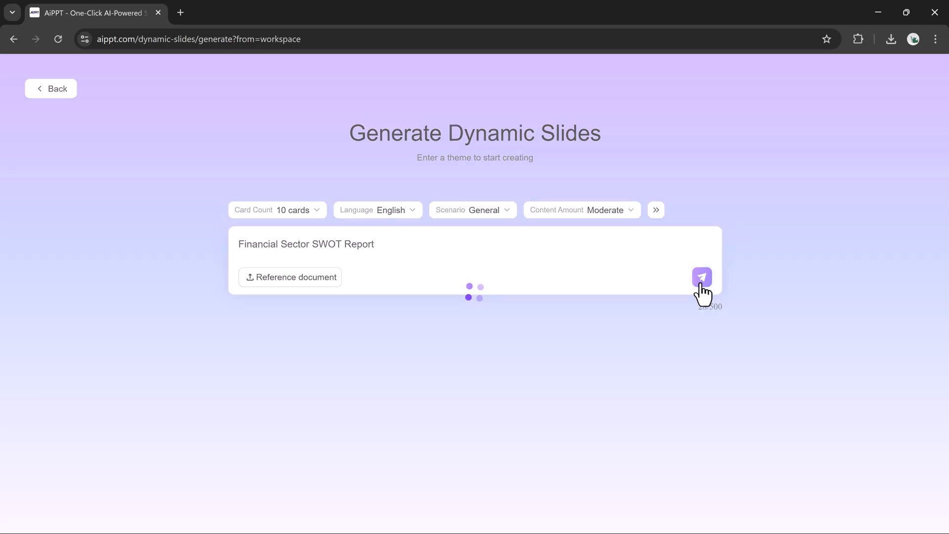
# Pick the Electronic Future theme for the SWOT outline and generate the deck.
pyautogui.click(702, 277)
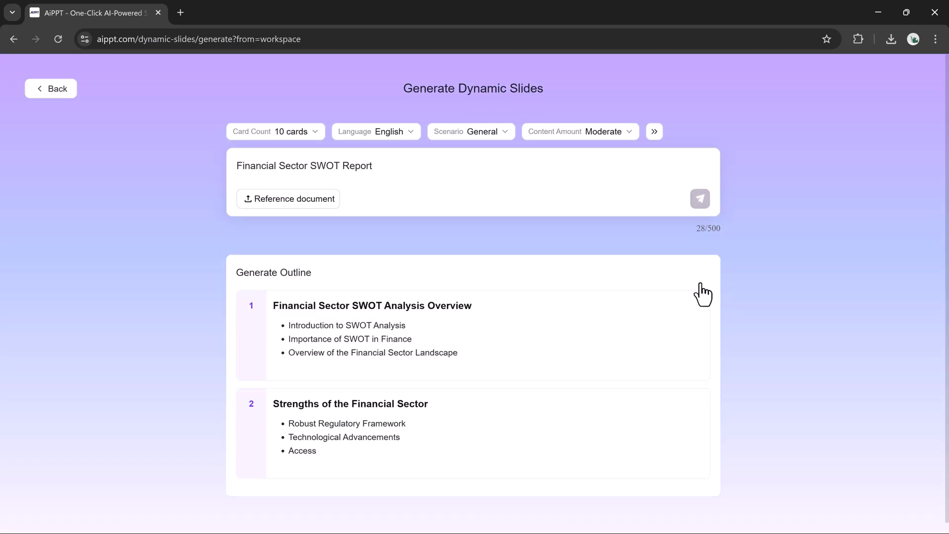
pyautogui.scroll(-3)
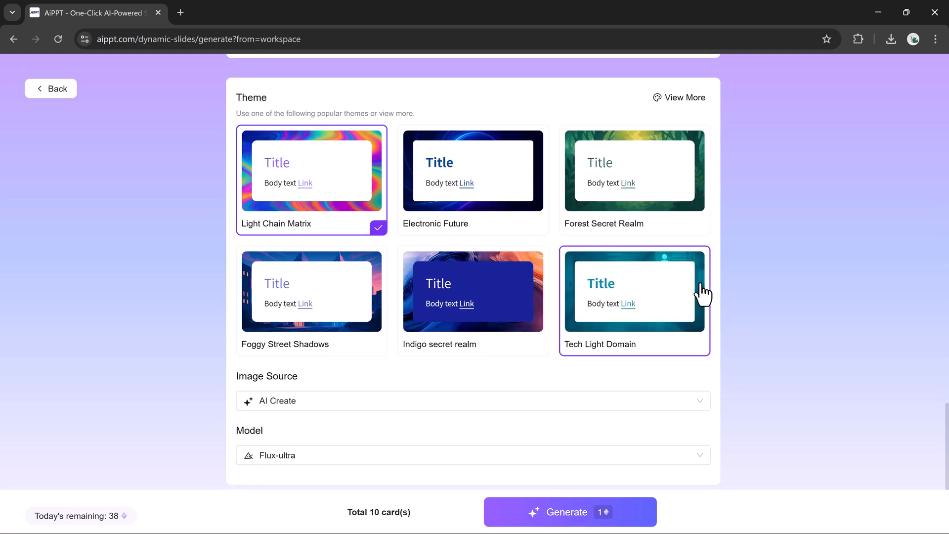
pyautogui.click(473, 170)
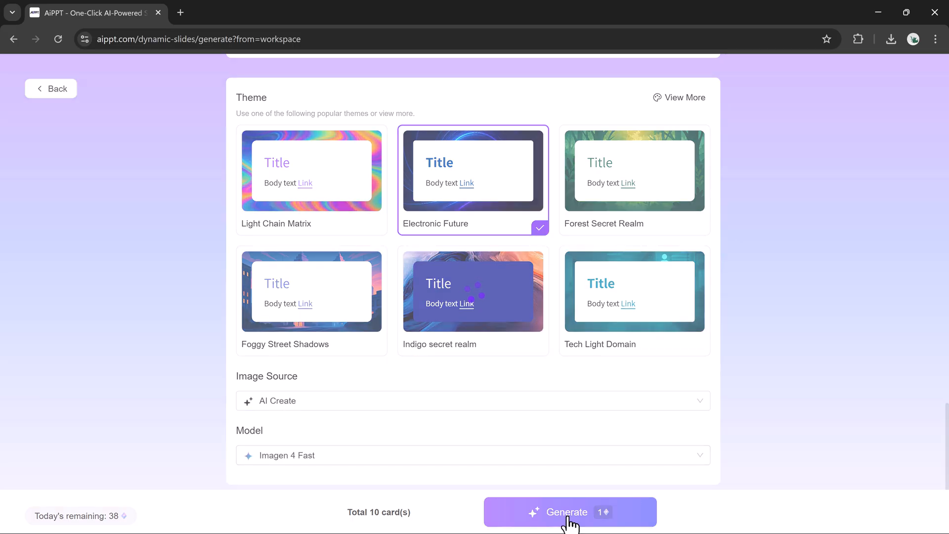
pyautogui.click(570, 512)
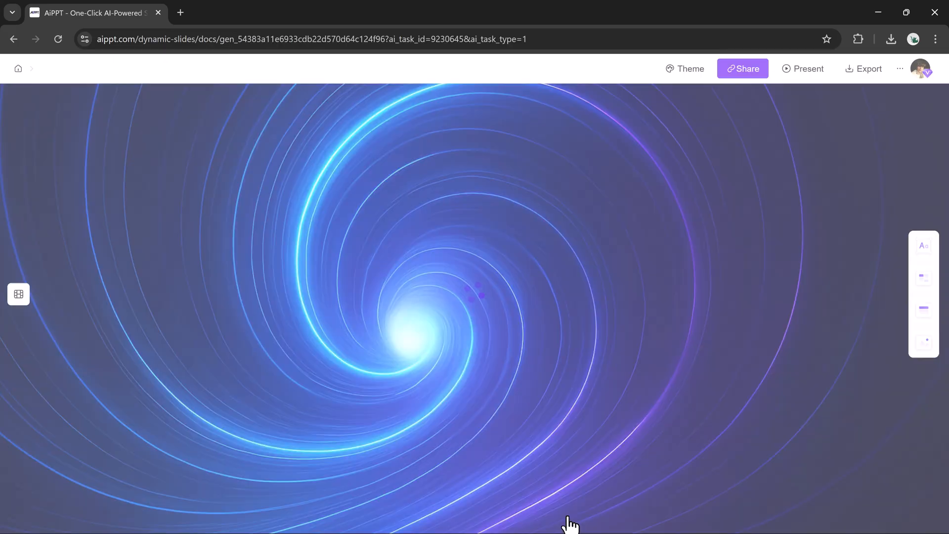
# Scroll through the overview, strengths, weaknesses and opportunities cards, then back to the top.
pyautogui.scroll(-3)
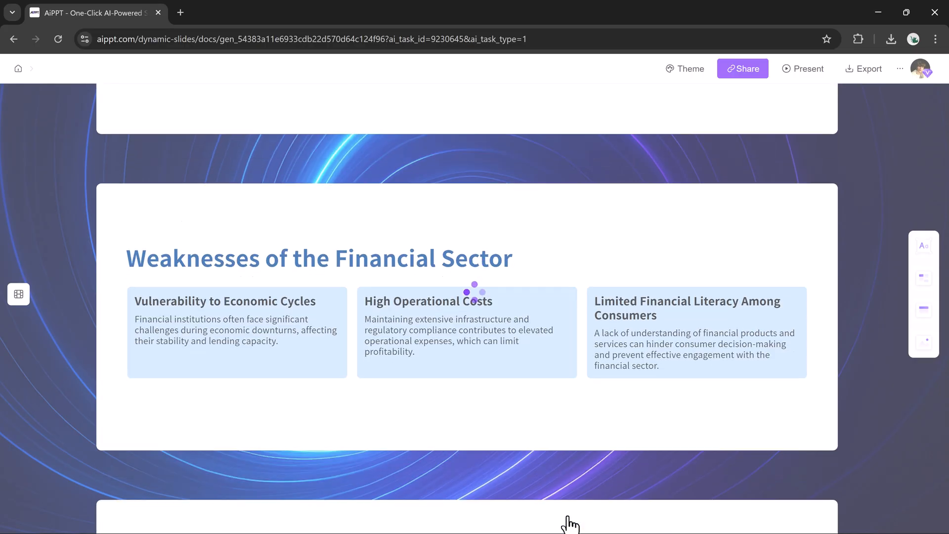
pyautogui.scroll(-3)
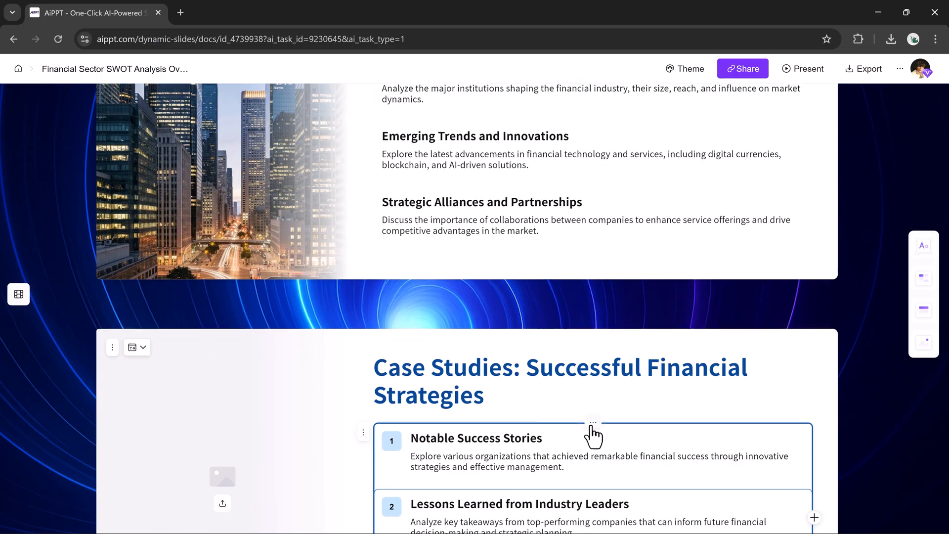
pyautogui.scroll(3)
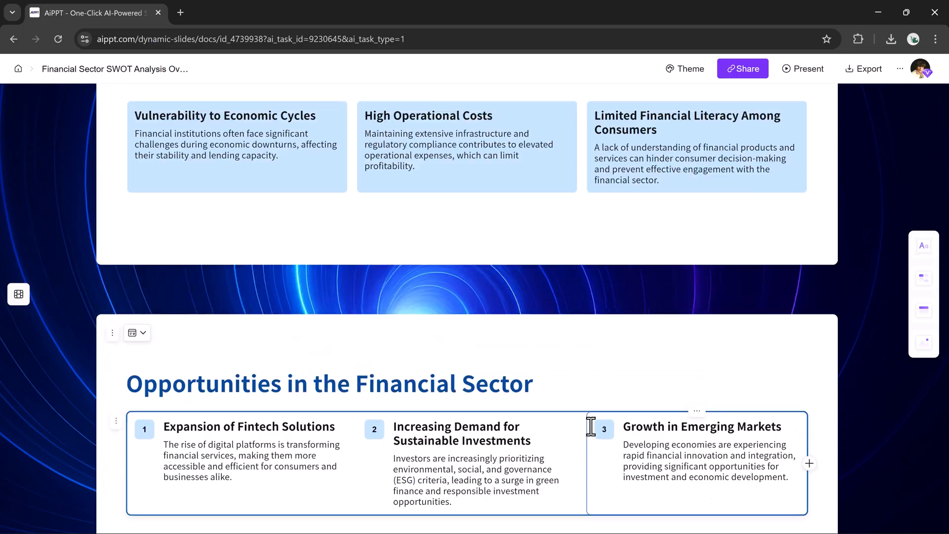
pyautogui.scroll(3)
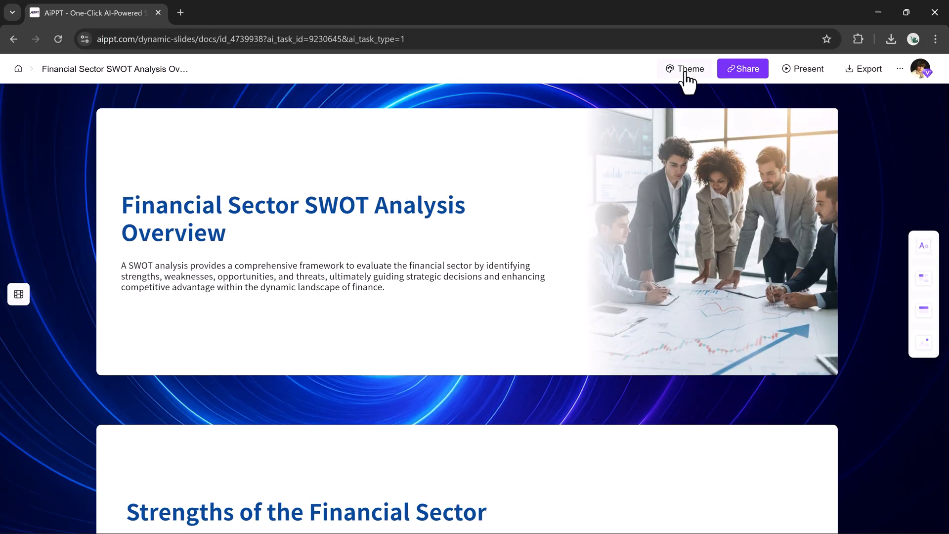
pyautogui.click(809, 68)
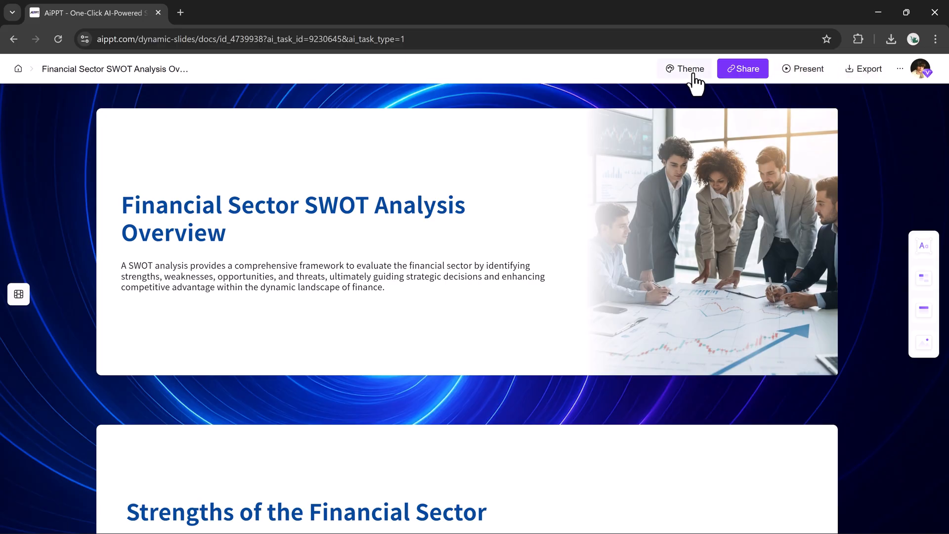
pyautogui.click(685, 68)
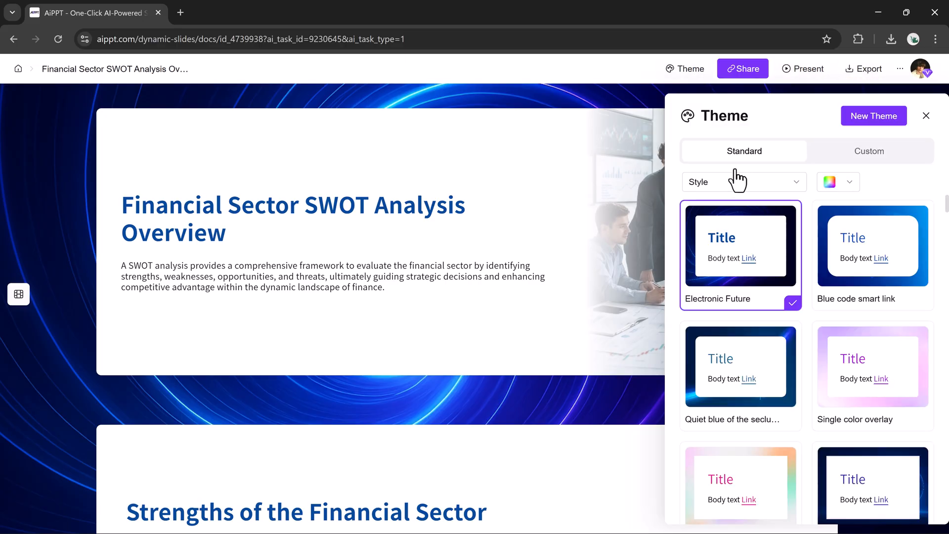
pyautogui.scroll(-3)
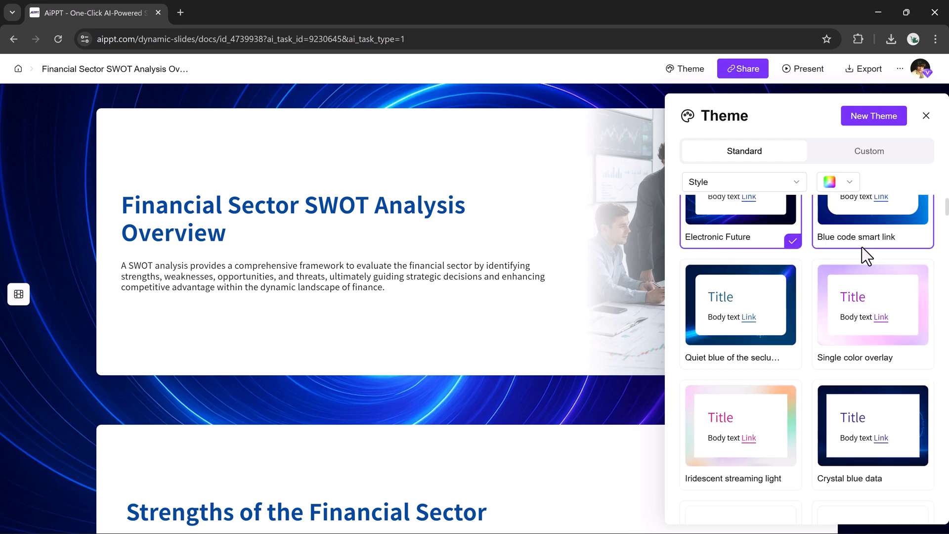
pyautogui.scroll(3)
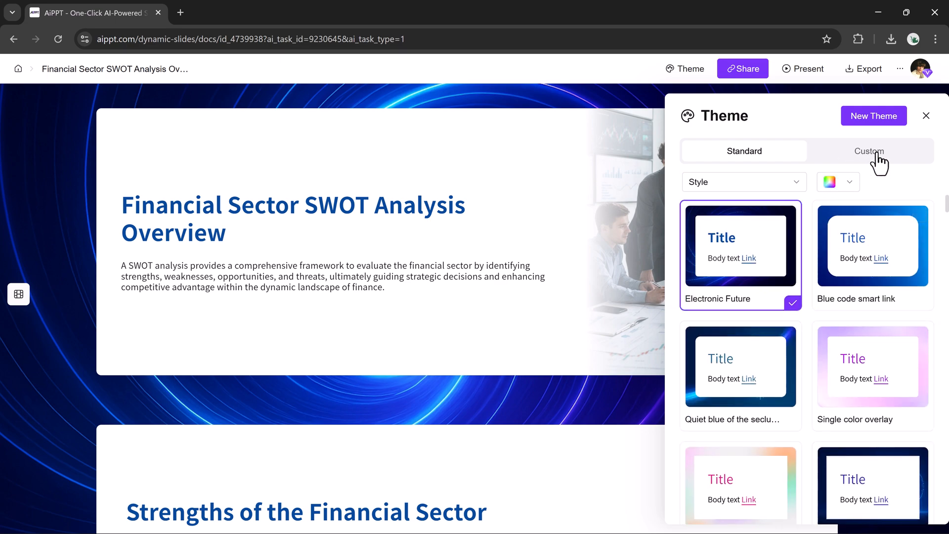
pyautogui.click(925, 116)
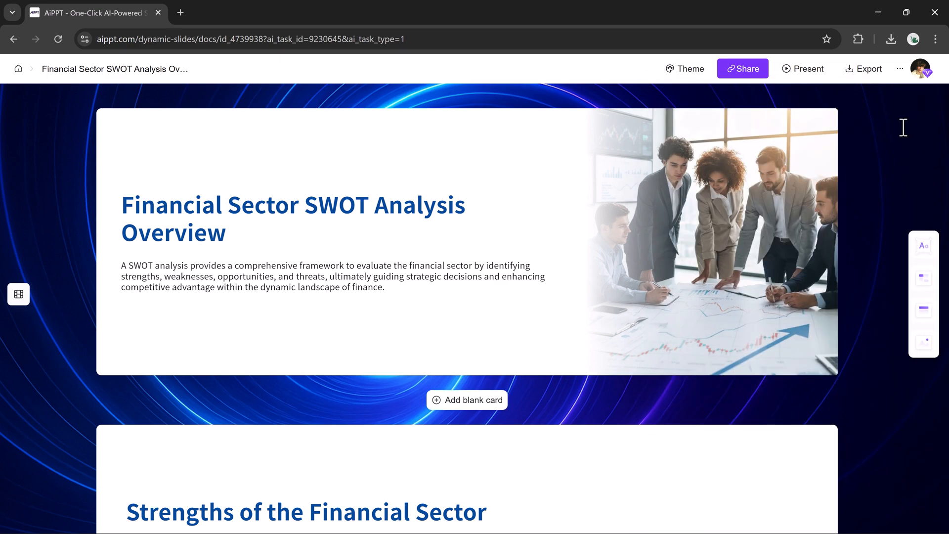